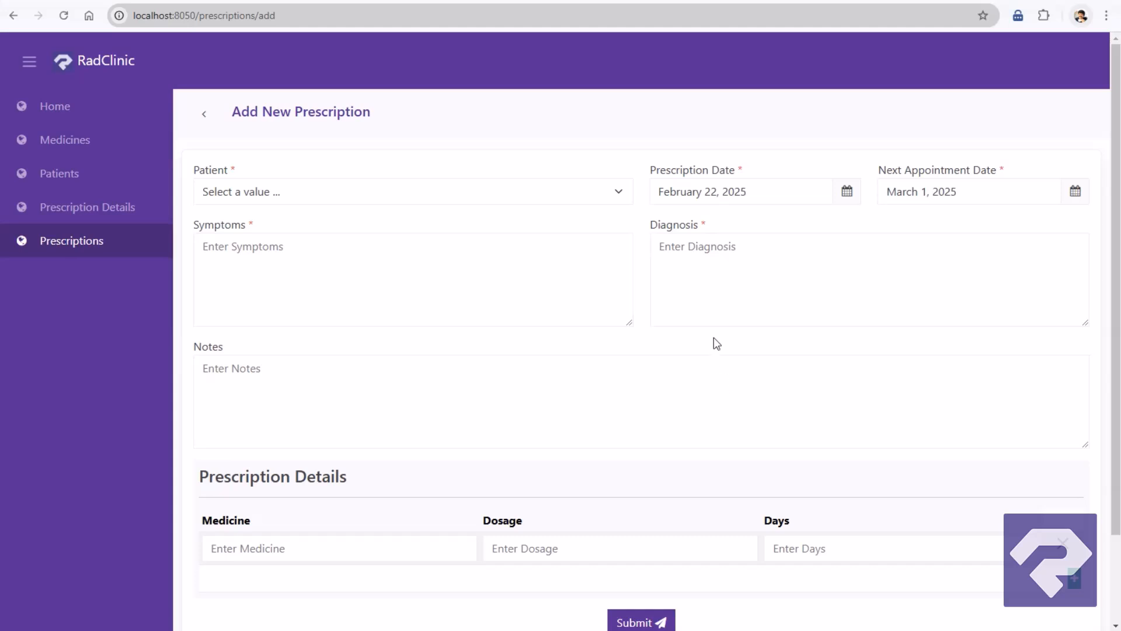
mouse_move(690, 401)
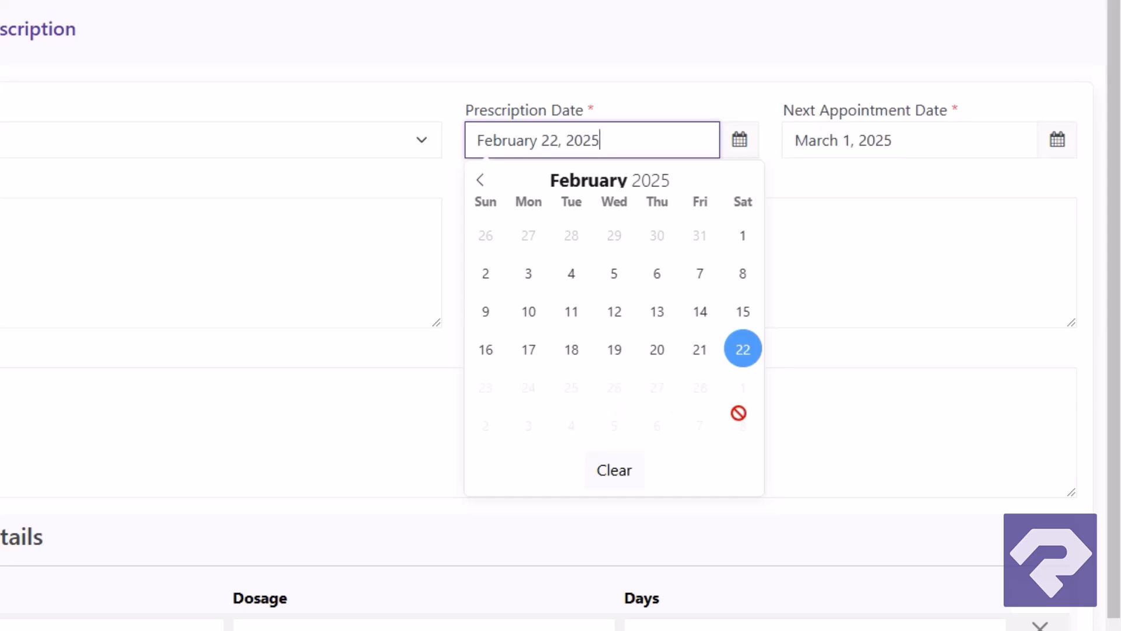
- Check the project publish results and return to the project's pages view
click(908, 139)
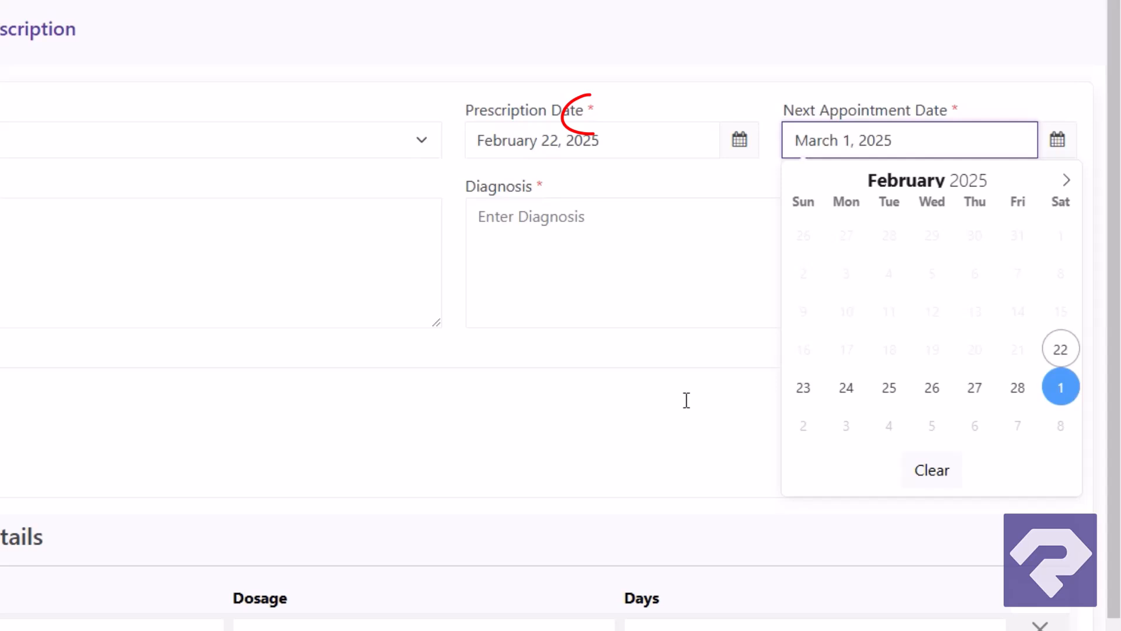
click(598, 183)
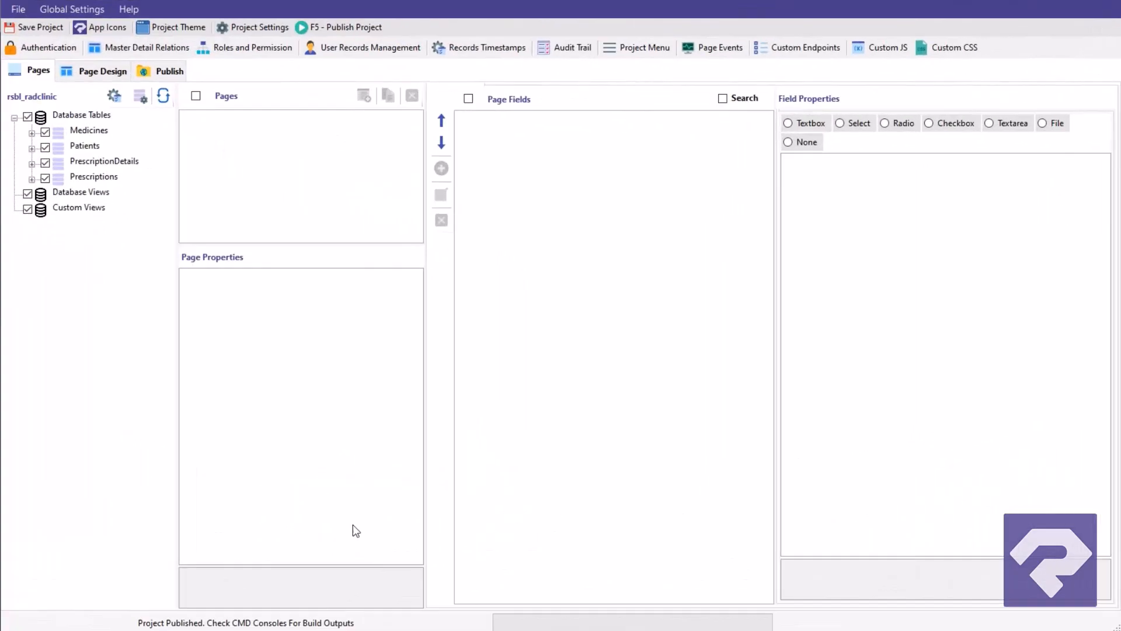
mouse_move(208, 85)
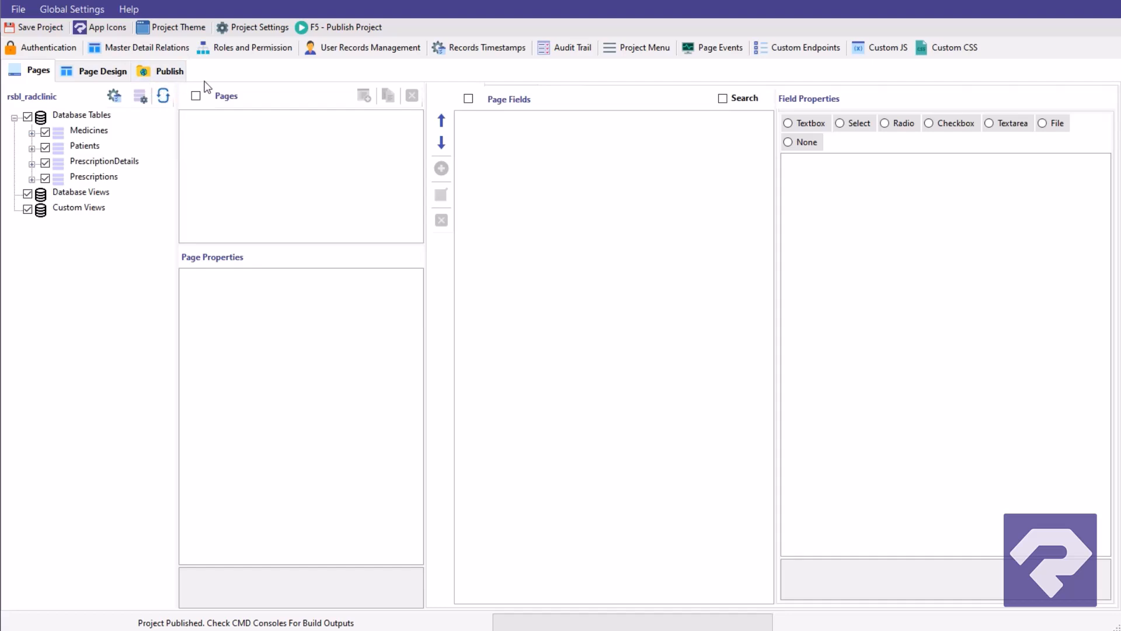
click(169, 70)
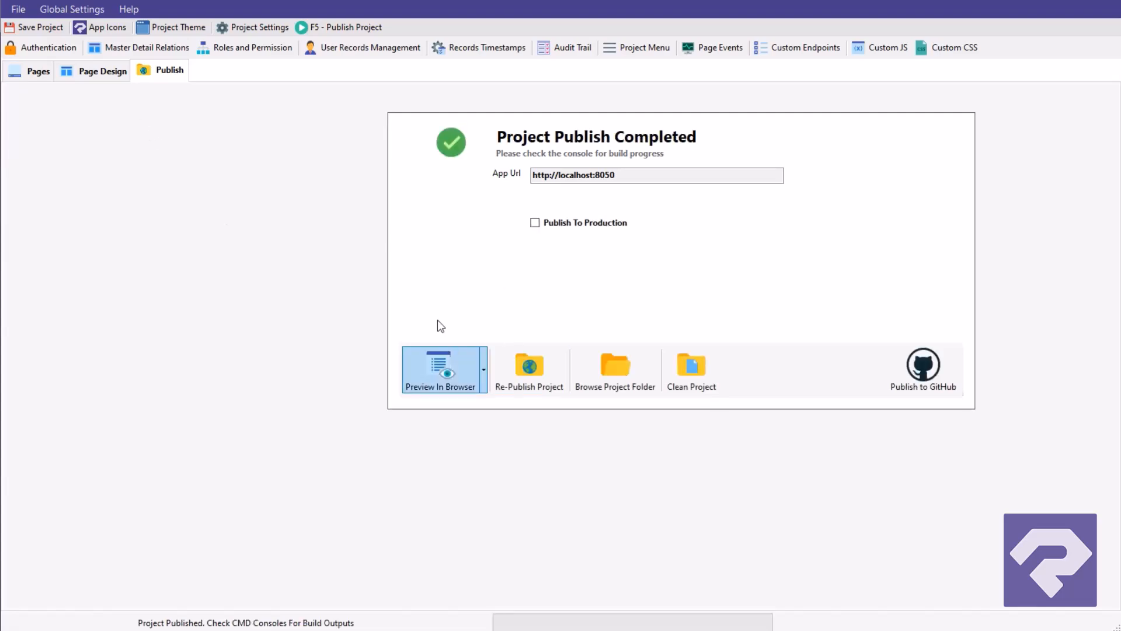
click(37, 71)
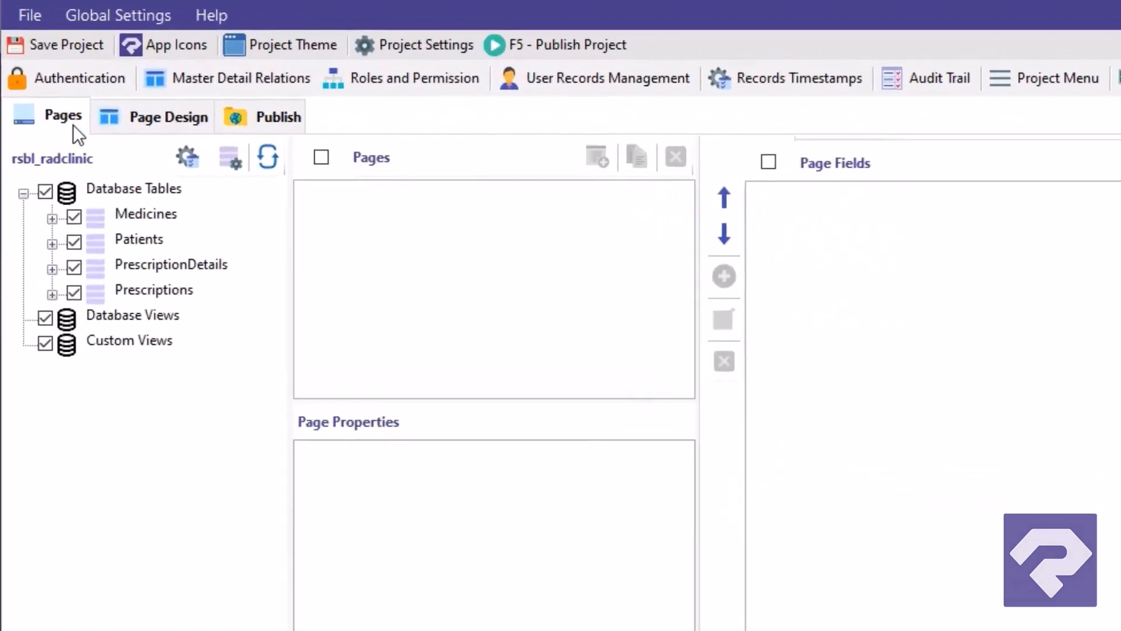
- Show the Prescriptions Add Page properties and select the PageCustomValidation setting
click(153, 290)
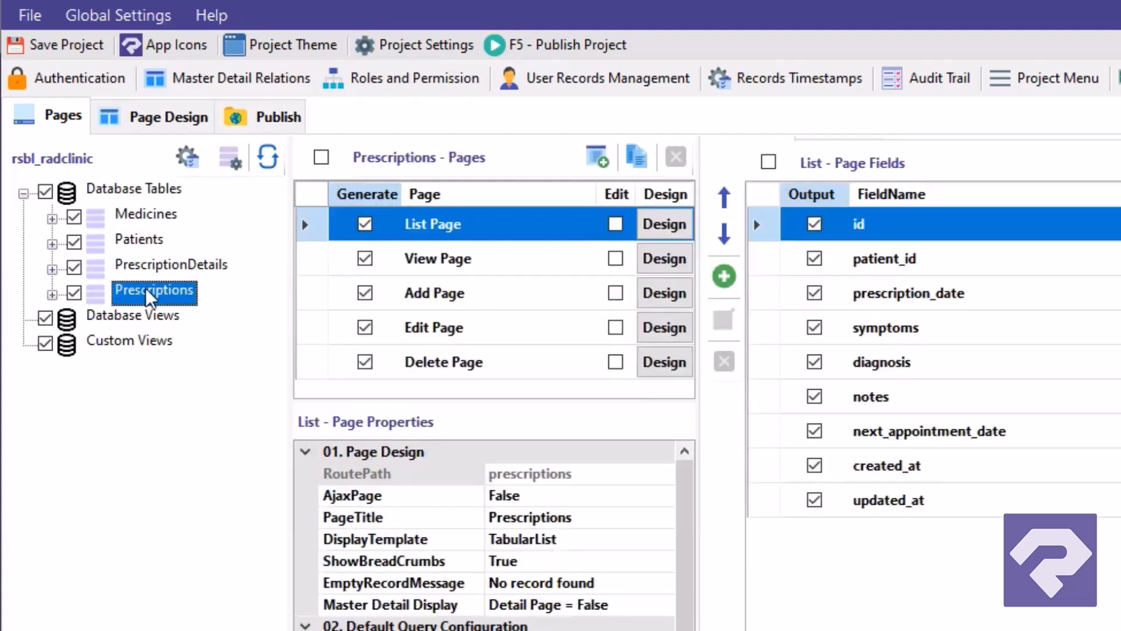
mouse_move(435, 303)
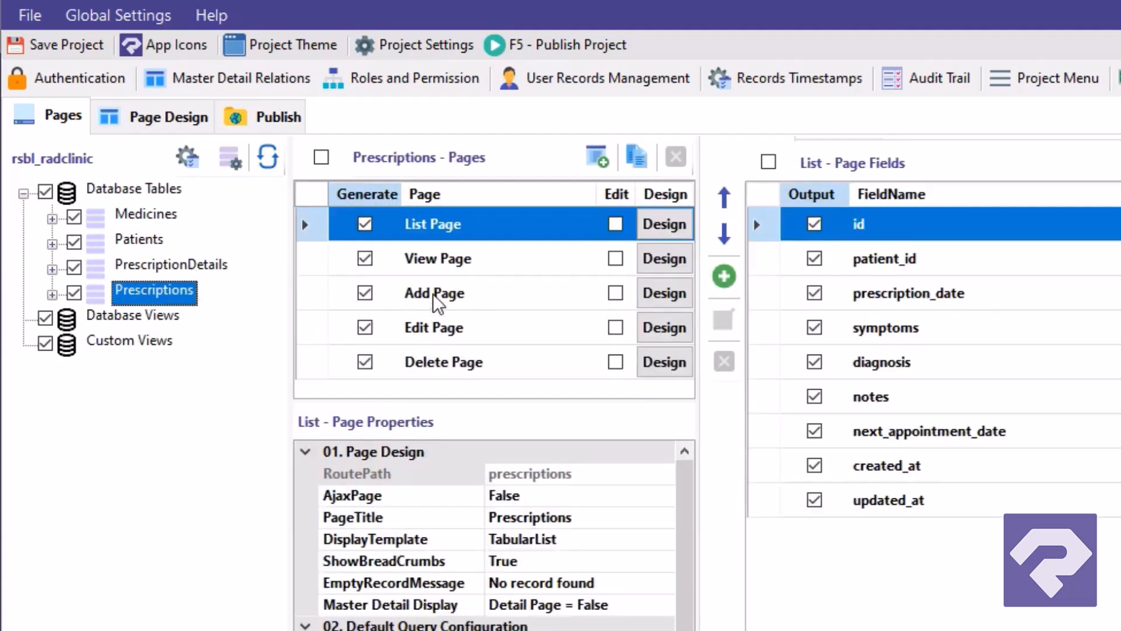
click(434, 291)
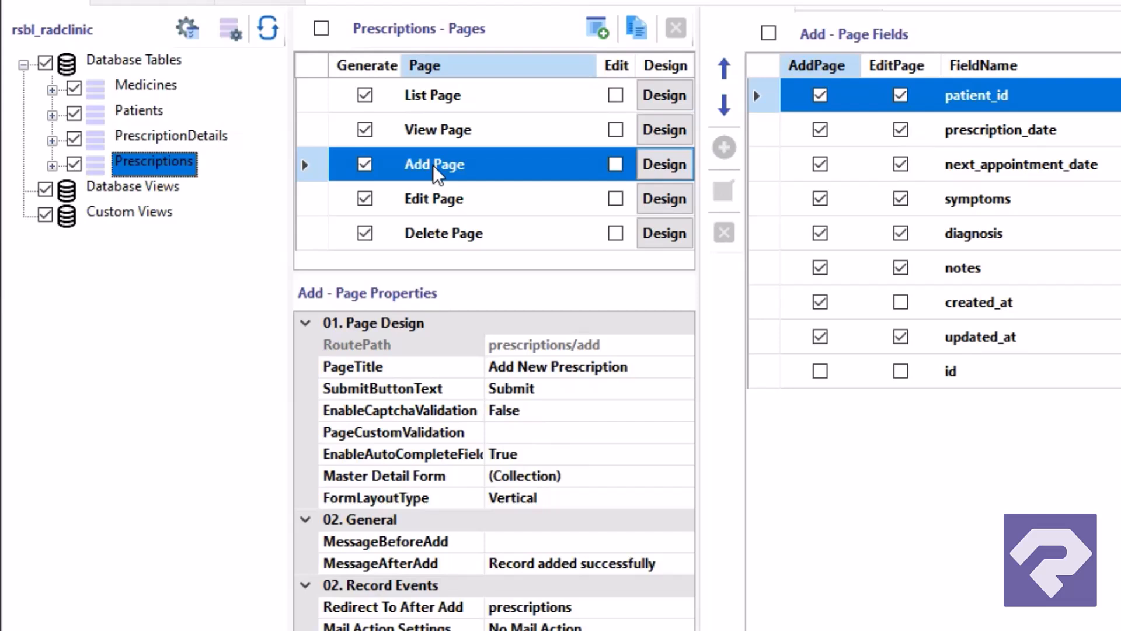
scroll(down, 3)
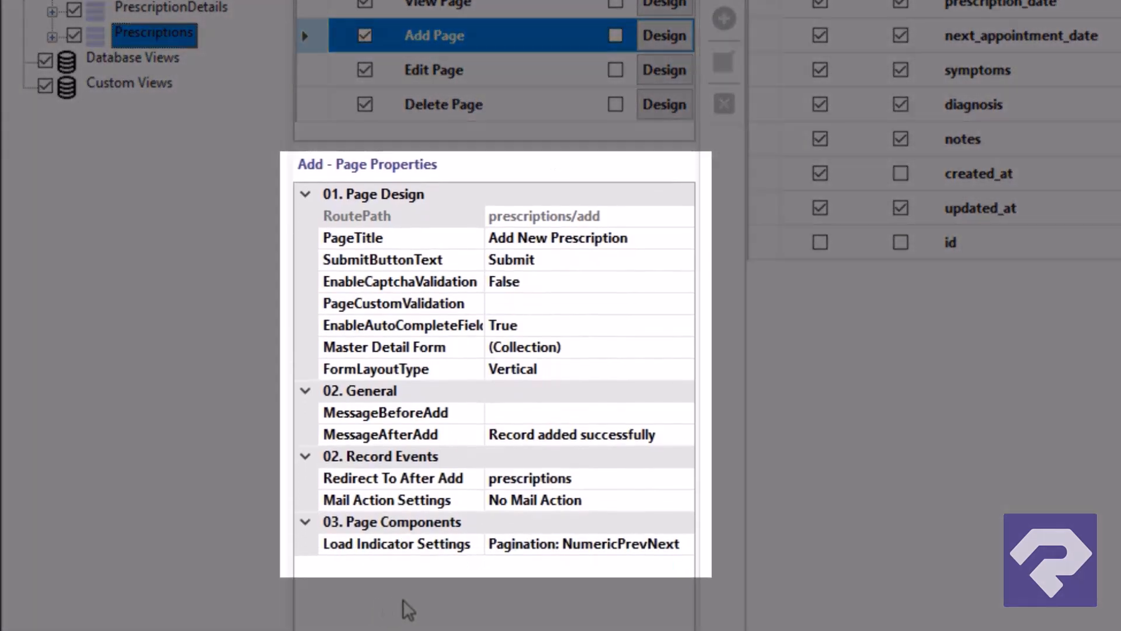
mouse_move(773, 579)
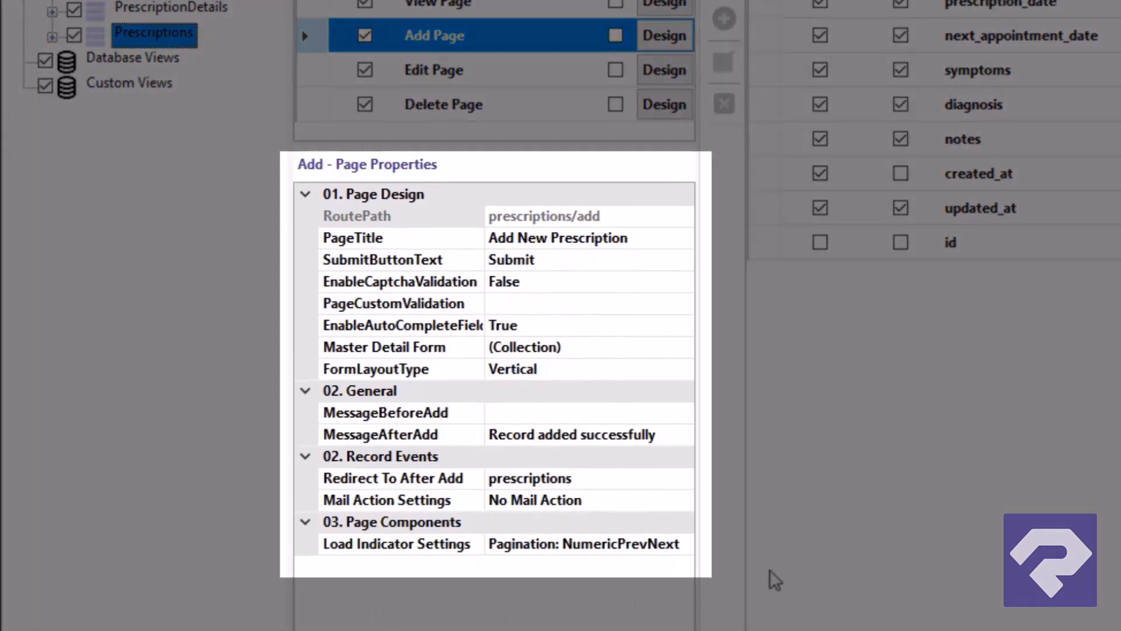
click(393, 304)
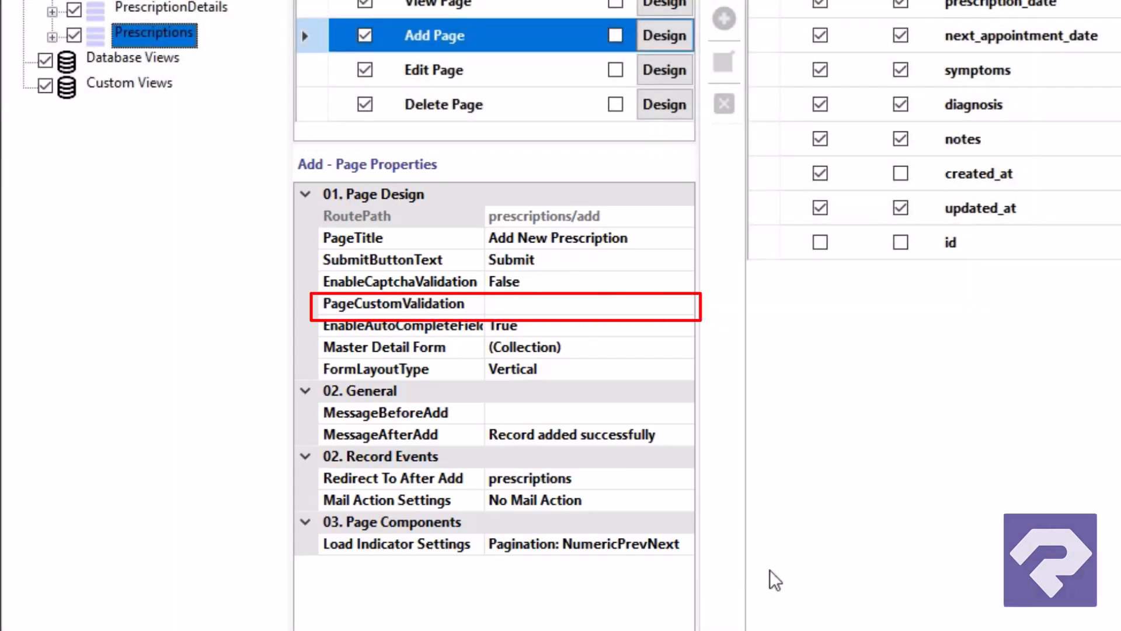
click(392, 303)
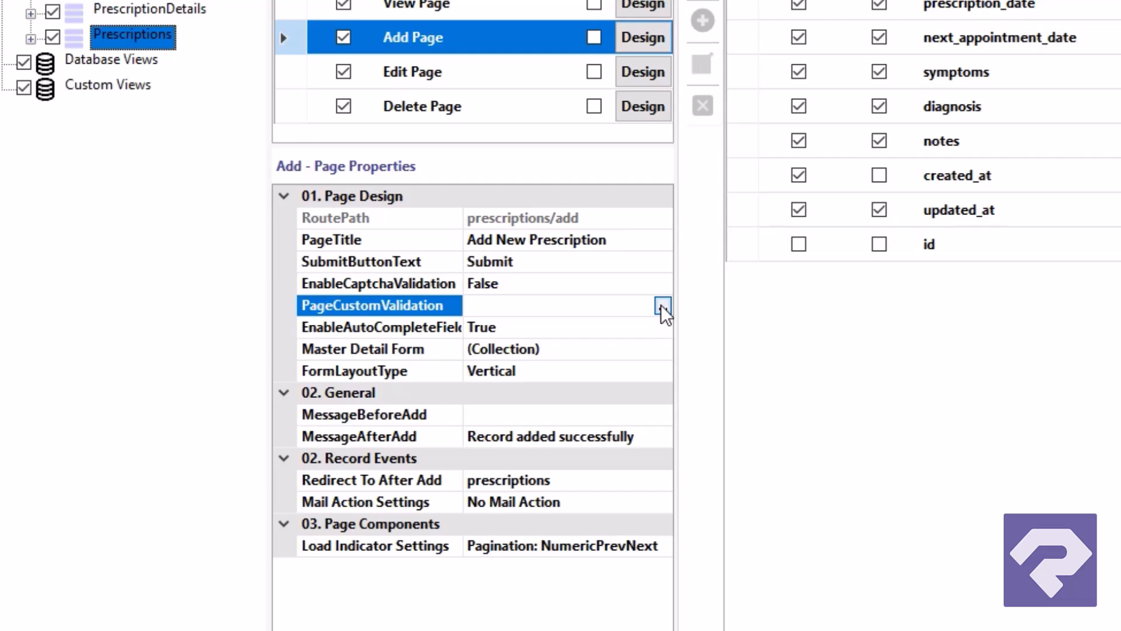
- Bring up the Page Validation editor with the default validateAddPage template
click(661, 305)
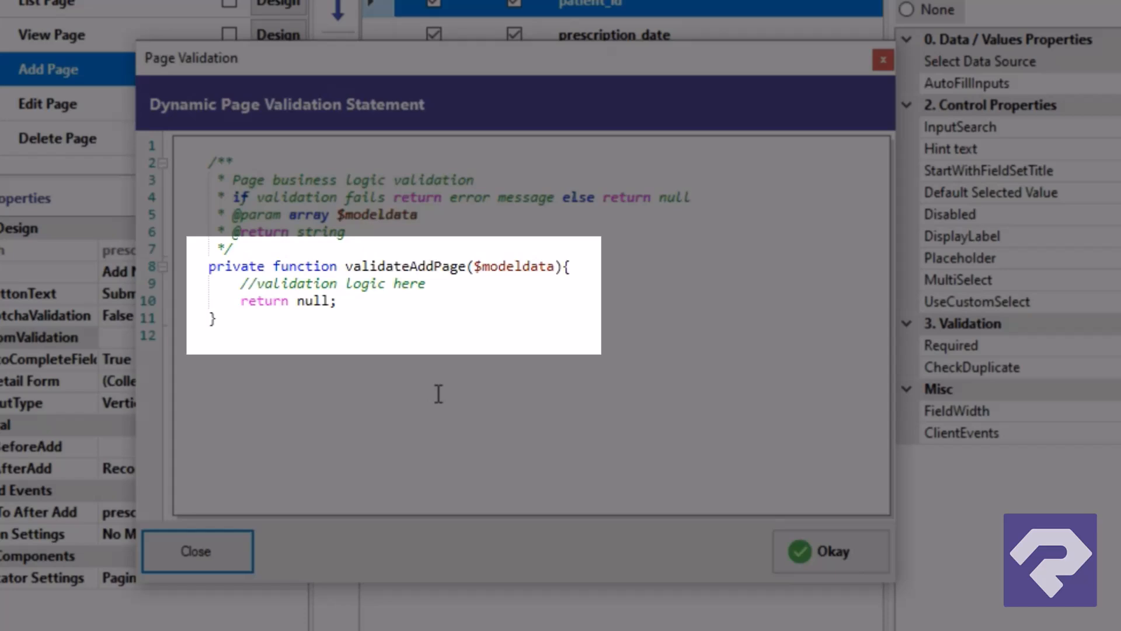
mouse_move(438, 393)
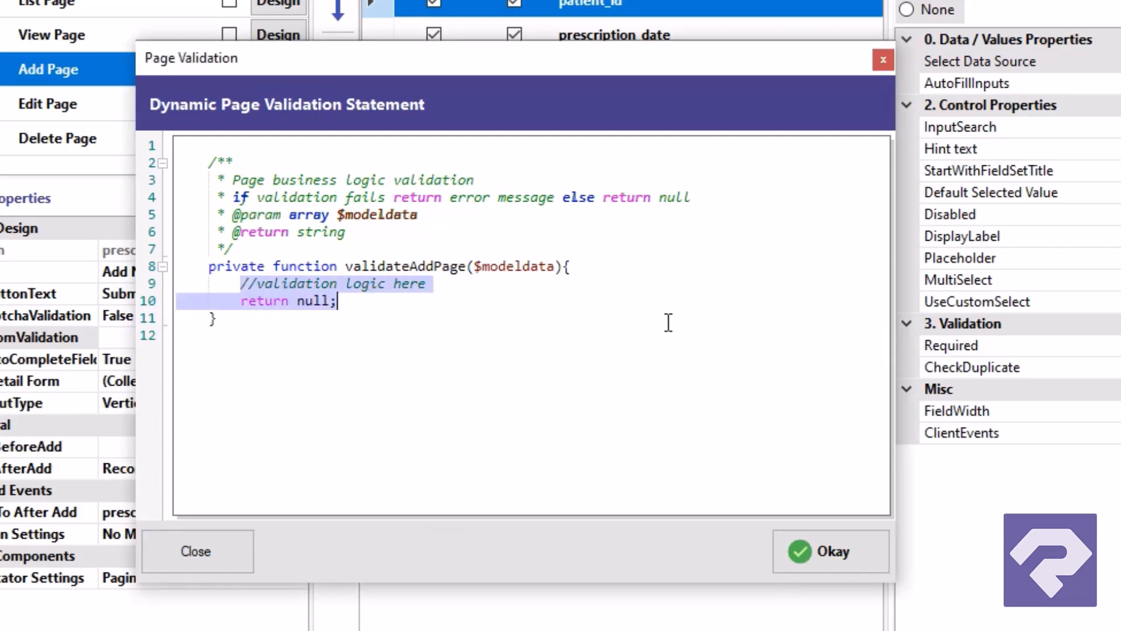
- Replace the placeholder with an $appointmentCount query counting bookings whereDate next_appointment_date
key(Delete)
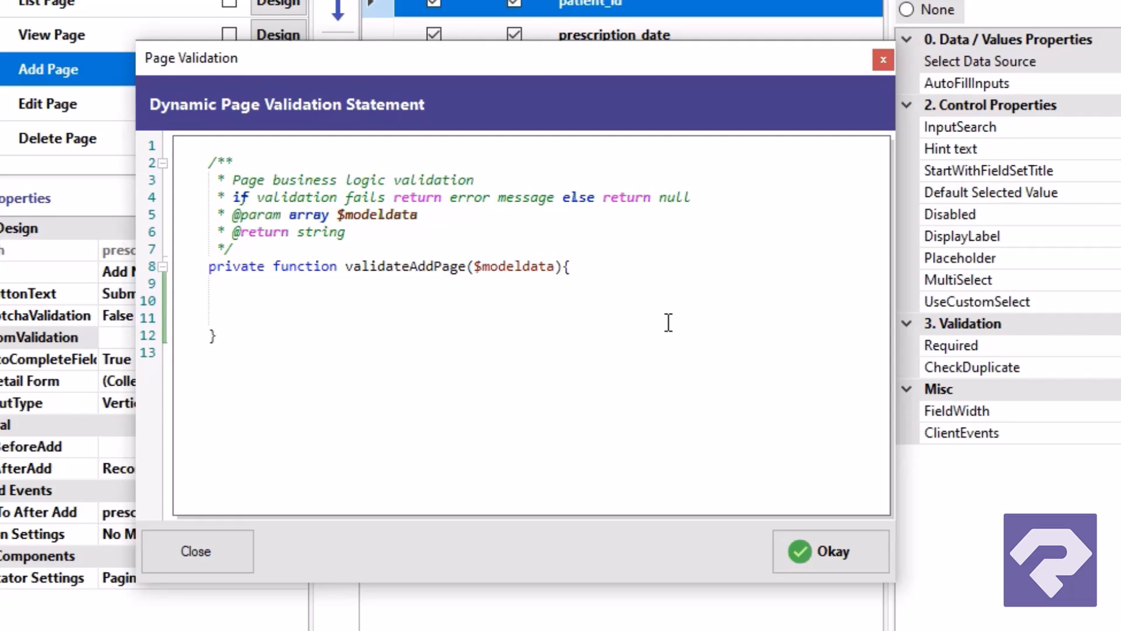
text($appointmentCount = \DB::table('prescriptions)
text(->)
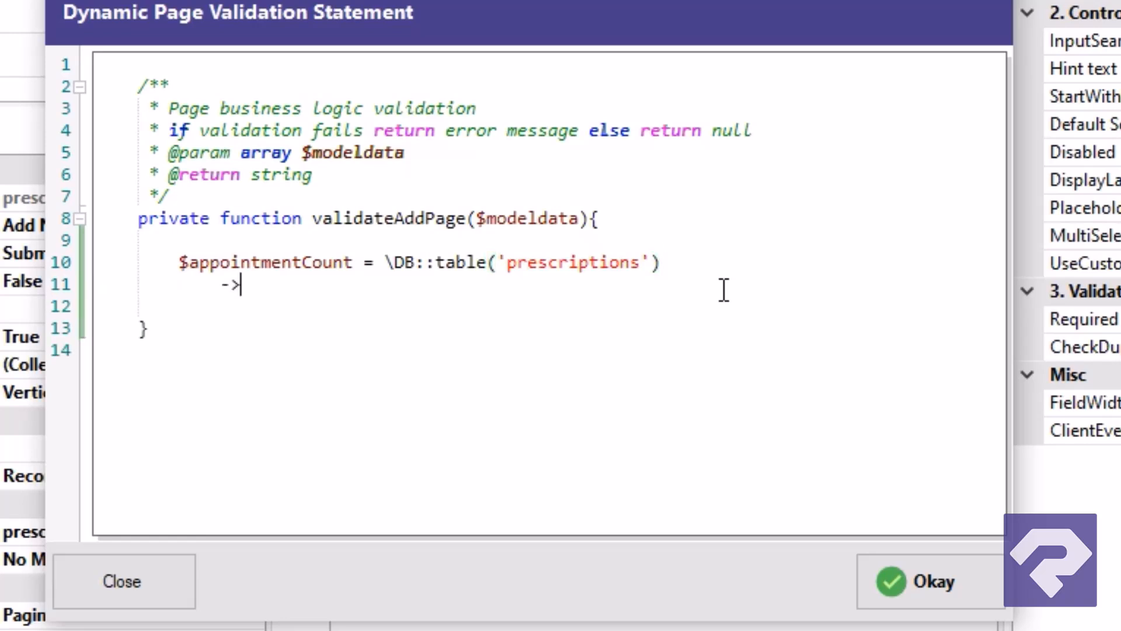
text(whereDate('next_appo)
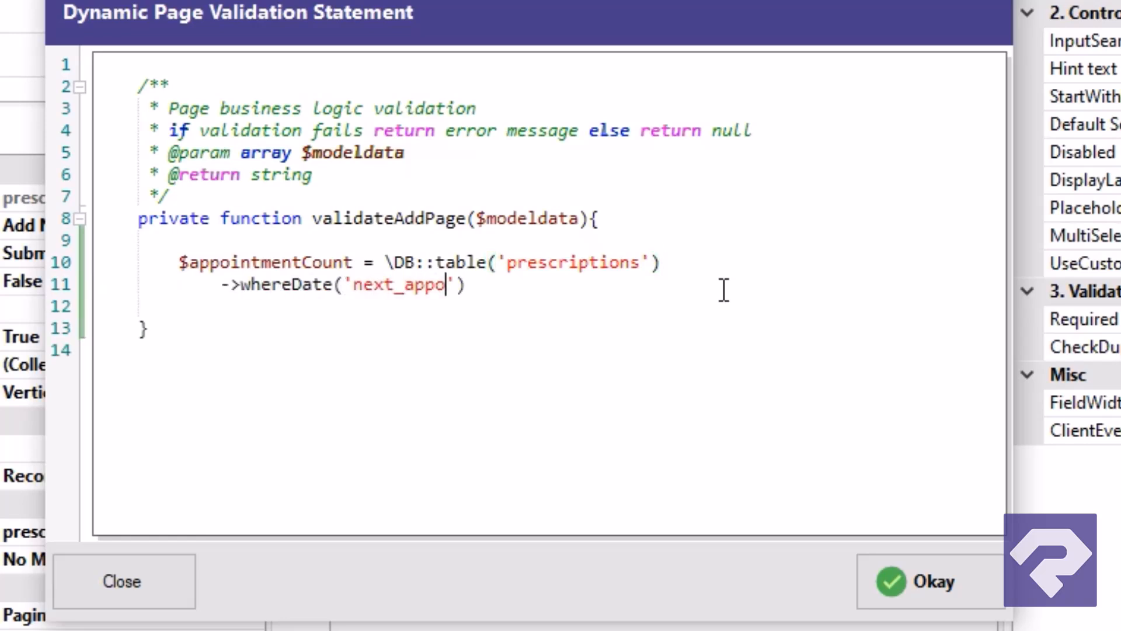
text(intment_date', $modeldata['next_appointment_date)
click(566, 306)
text(->count)
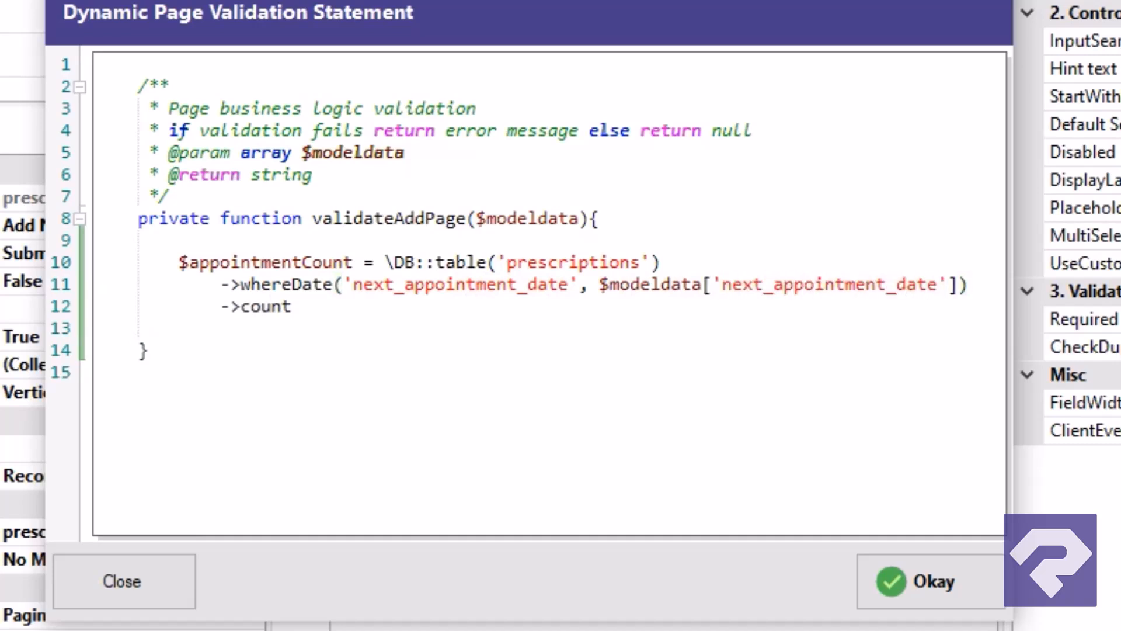
text(();)
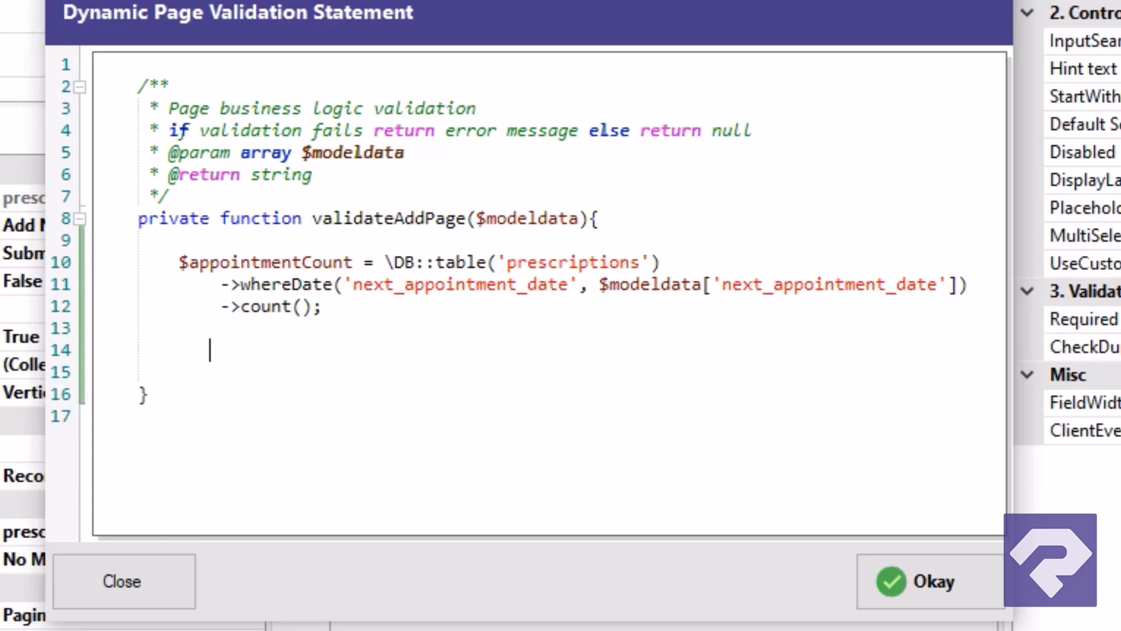
text(//)
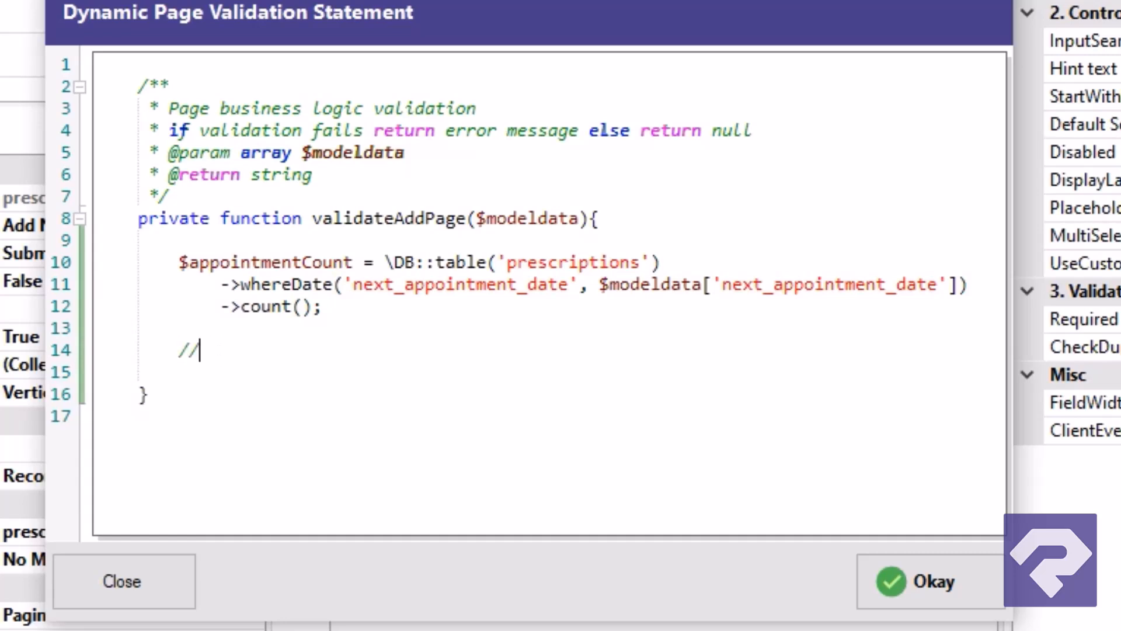
key(Backspace)
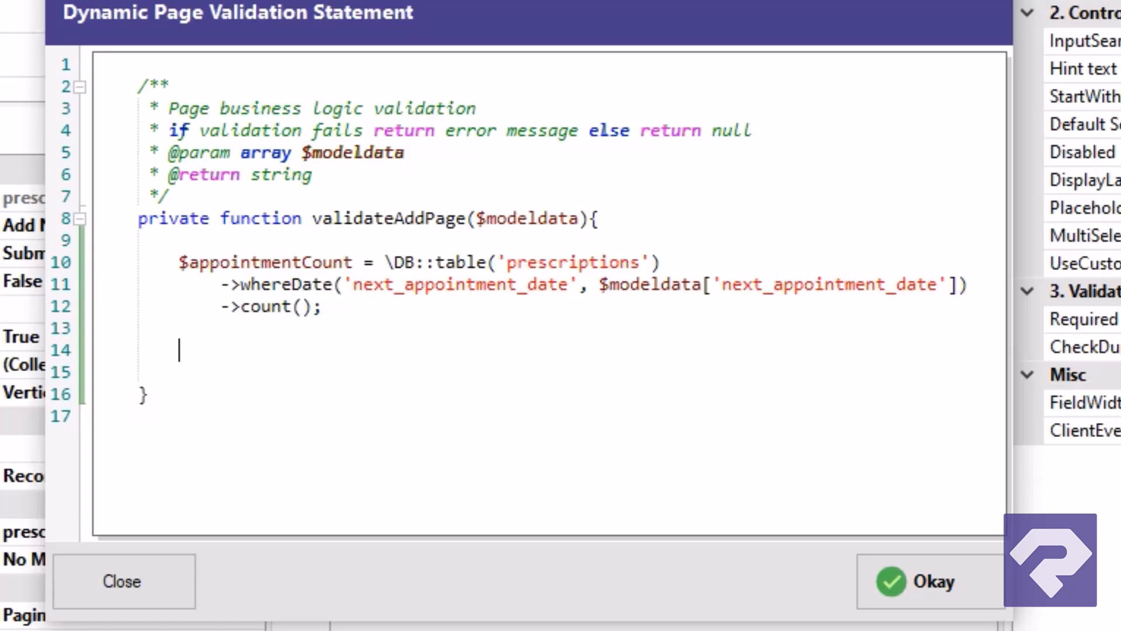
- Return "All appointment slots on {date} are full. Please select some other date." when the count is 4 or more
text(if ($app)
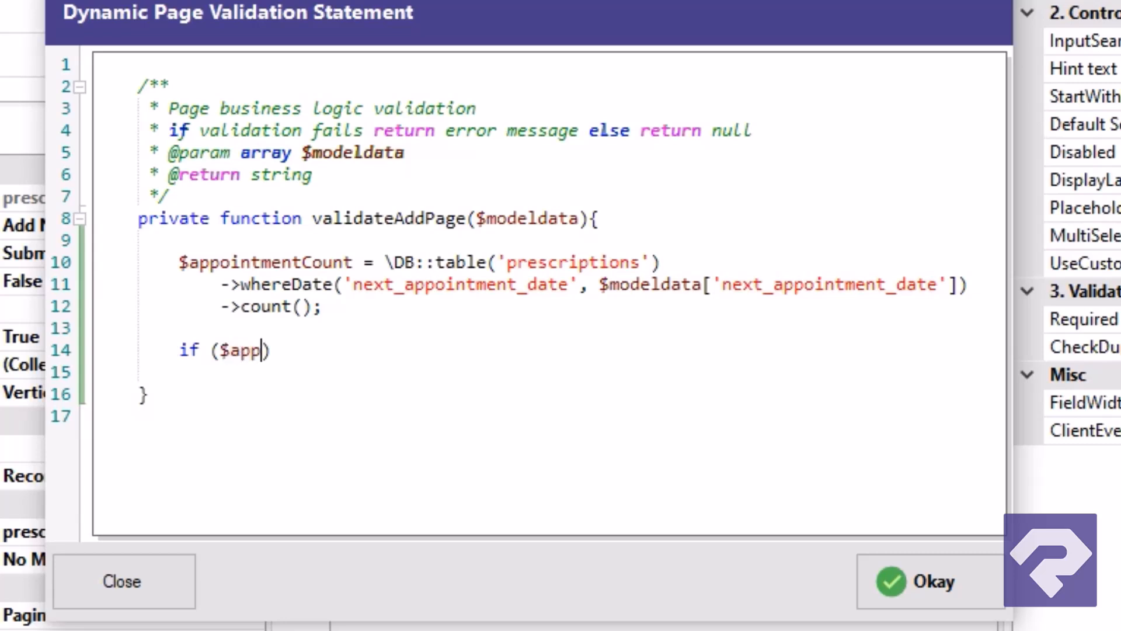
text(ointmentCo)
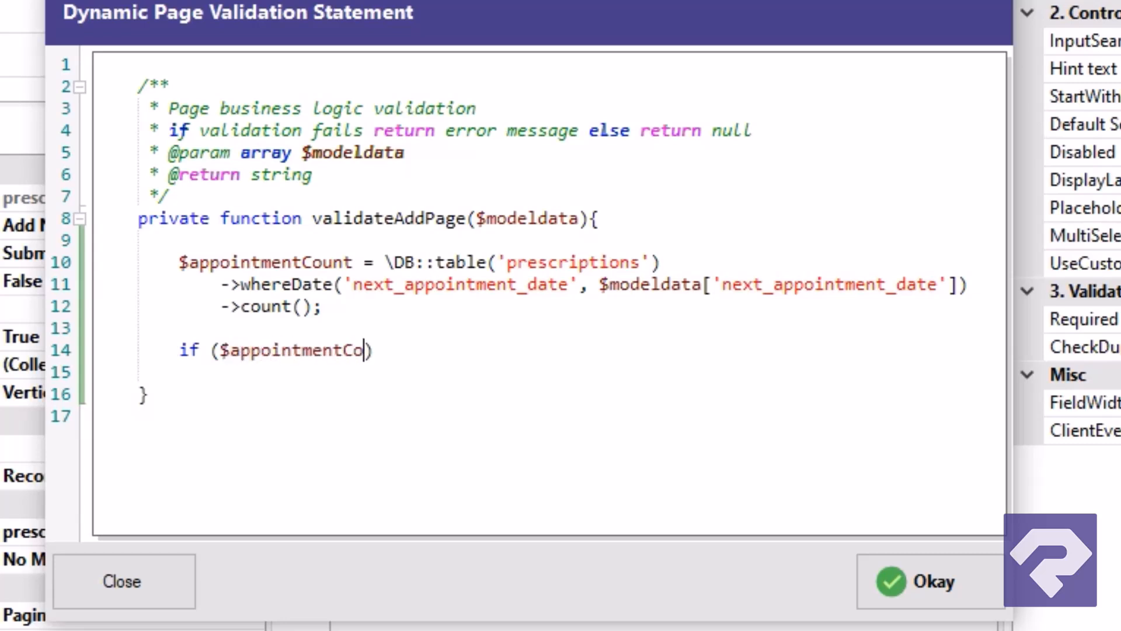
text(unt)
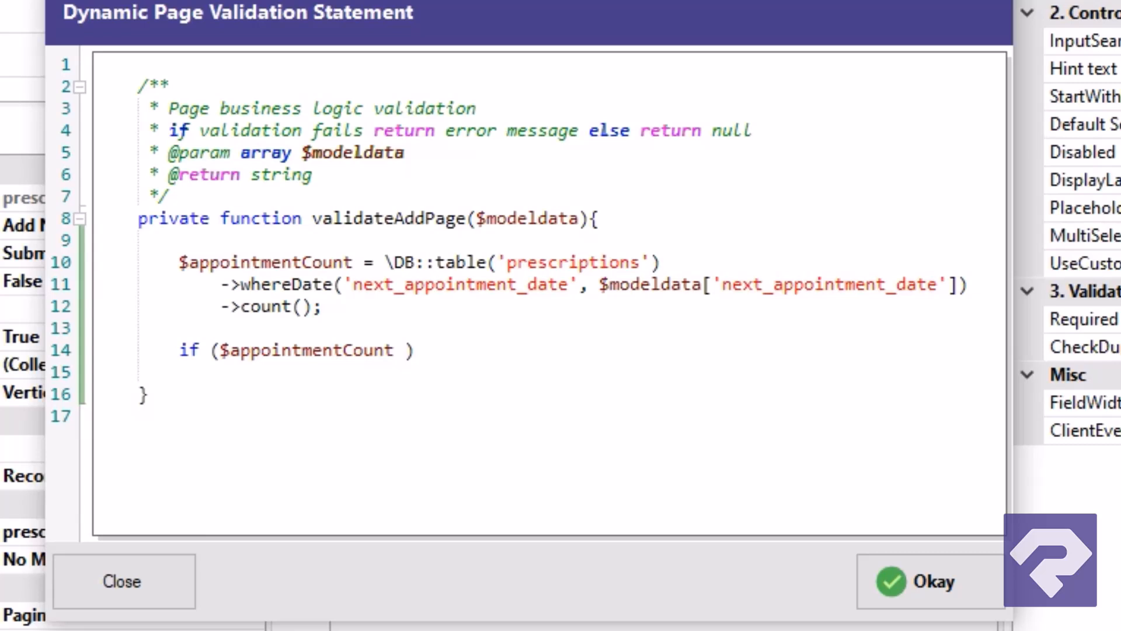
text(>=)
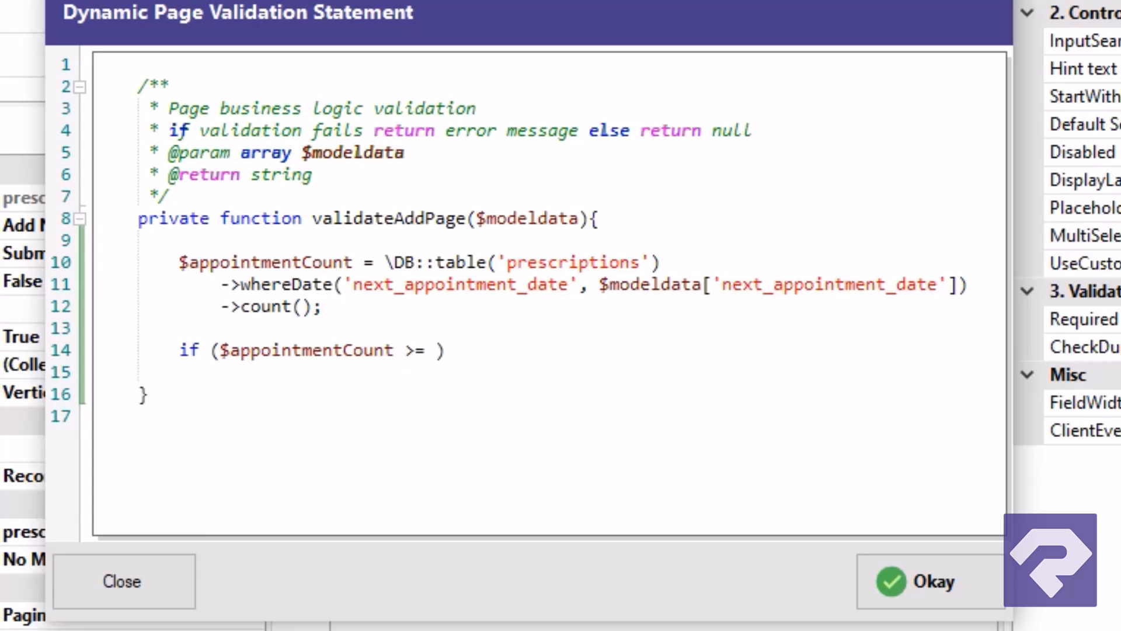
text(4)
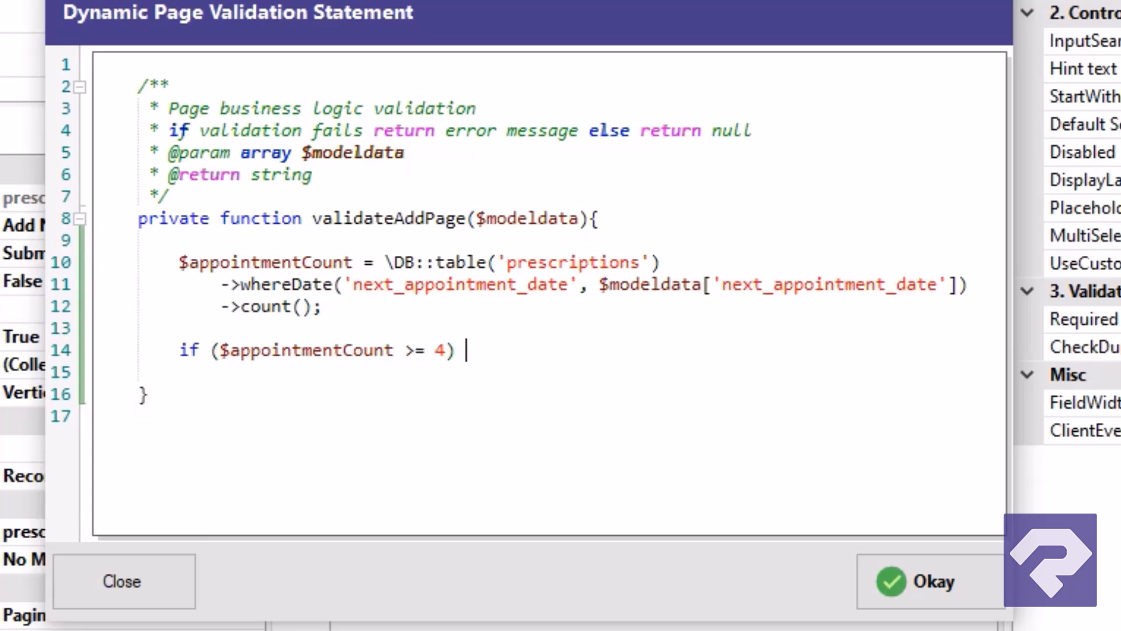
text({)
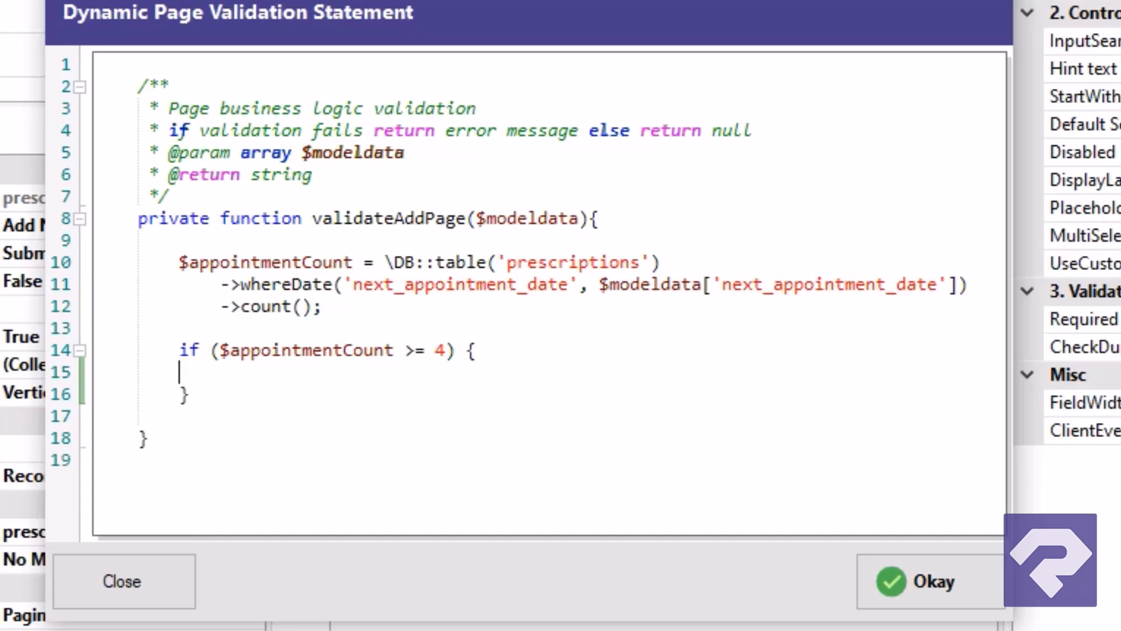
text(return)
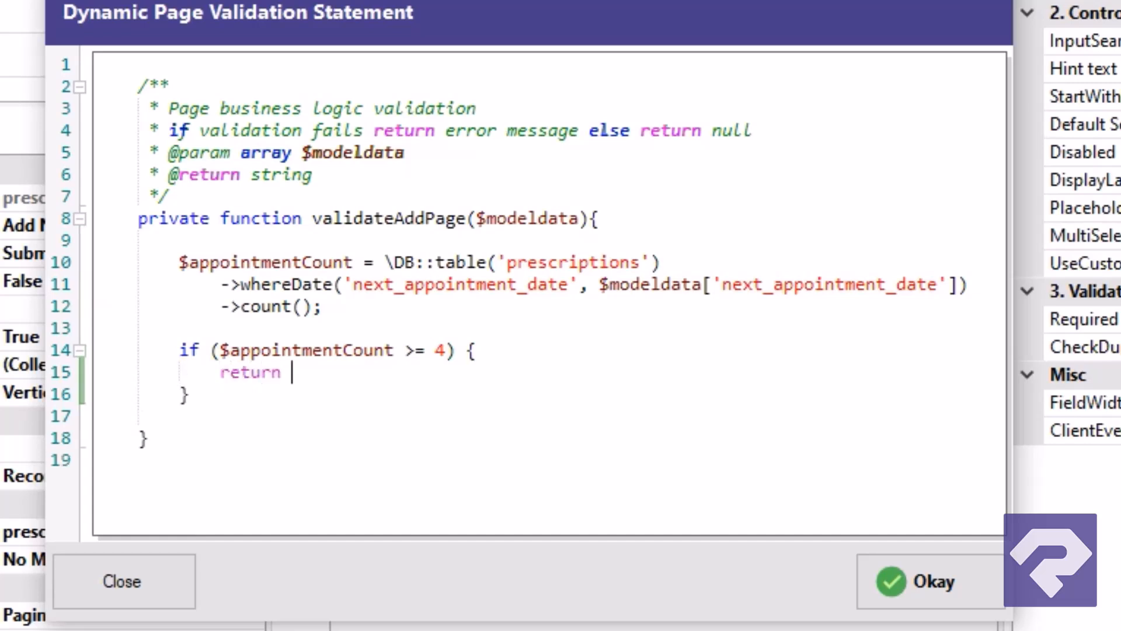
text("All appointment")
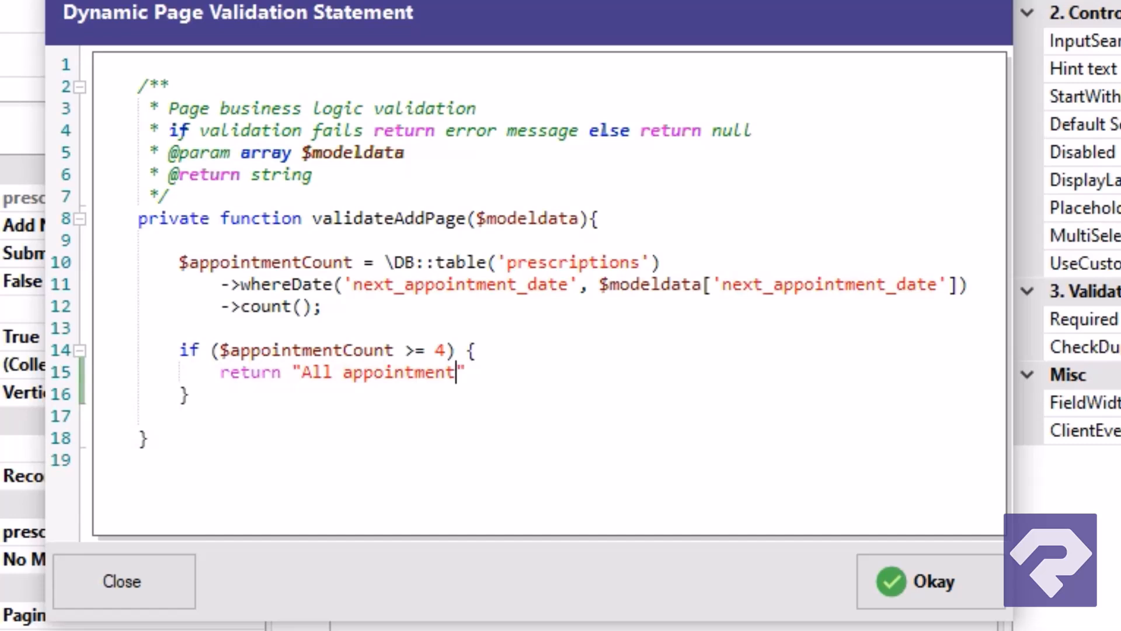
text(slots on {$})
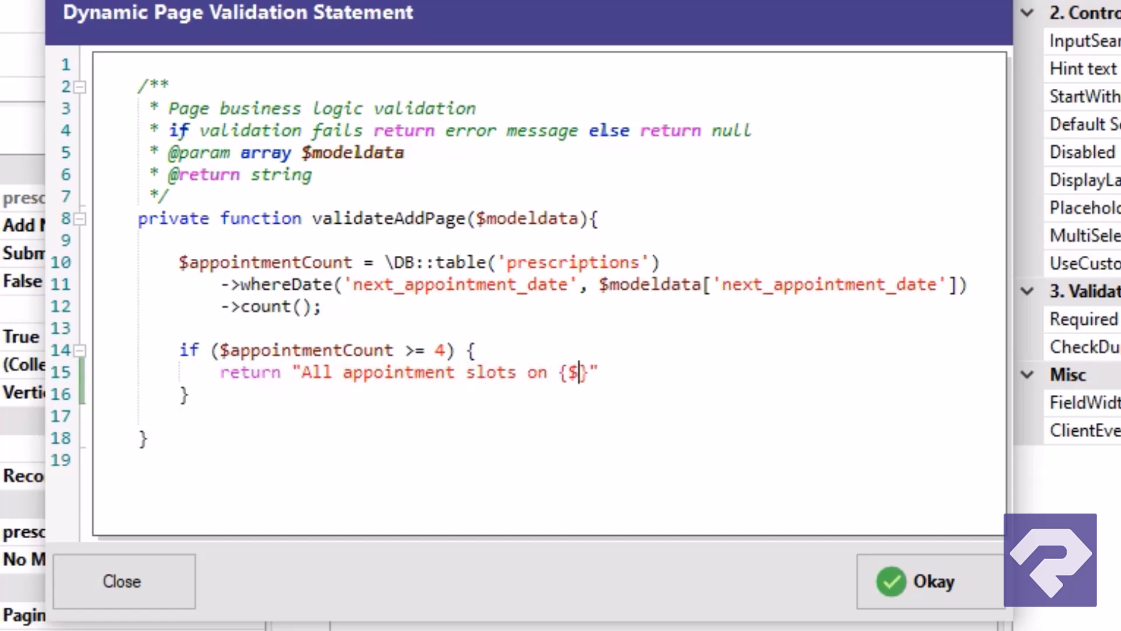
key(Backspace)
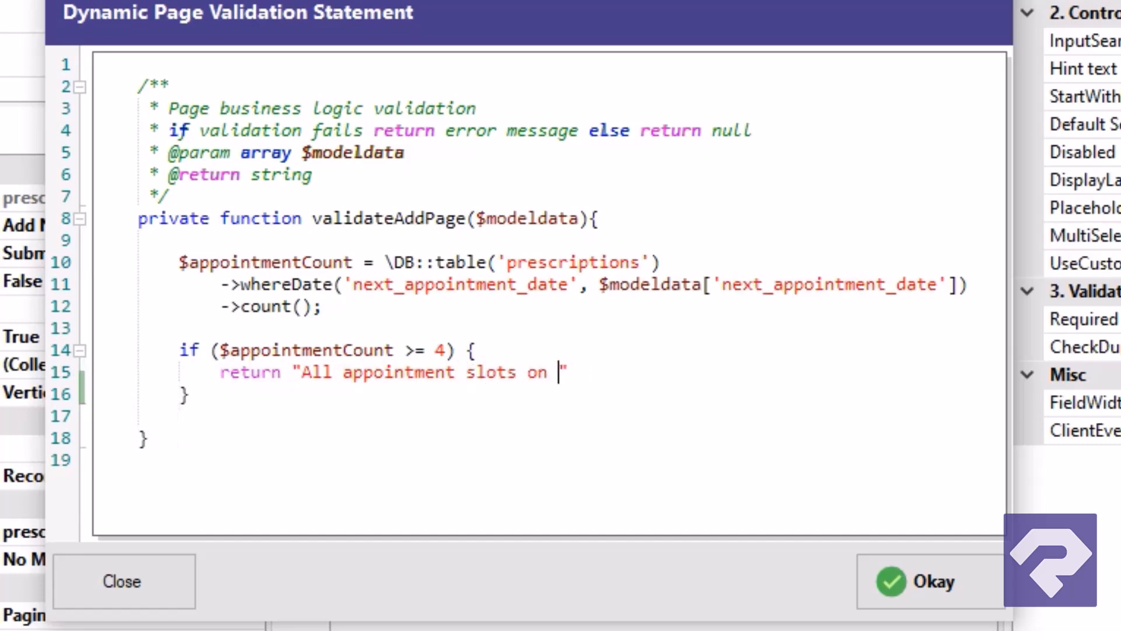
text({$)
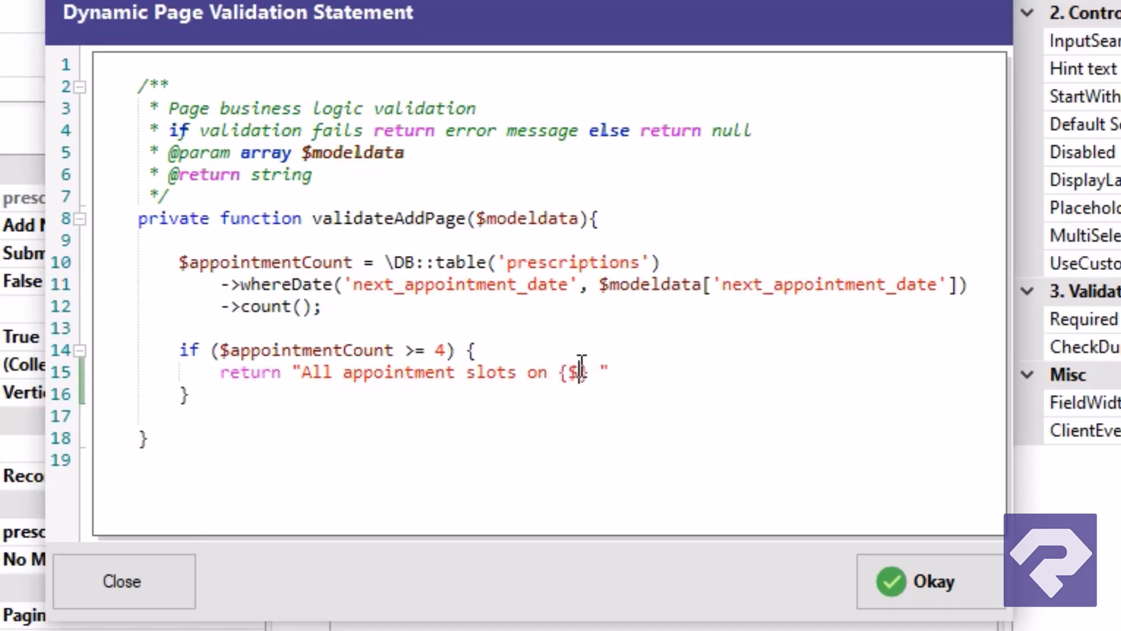
text(modeldata['next_ap']})
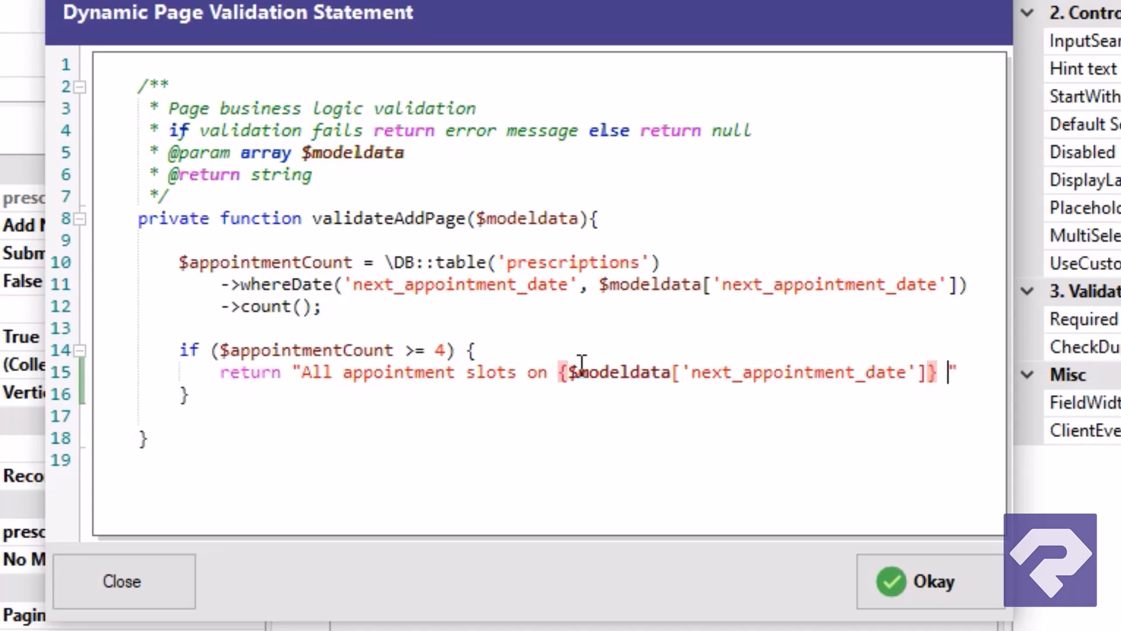
text(are full. Please select some other dat)
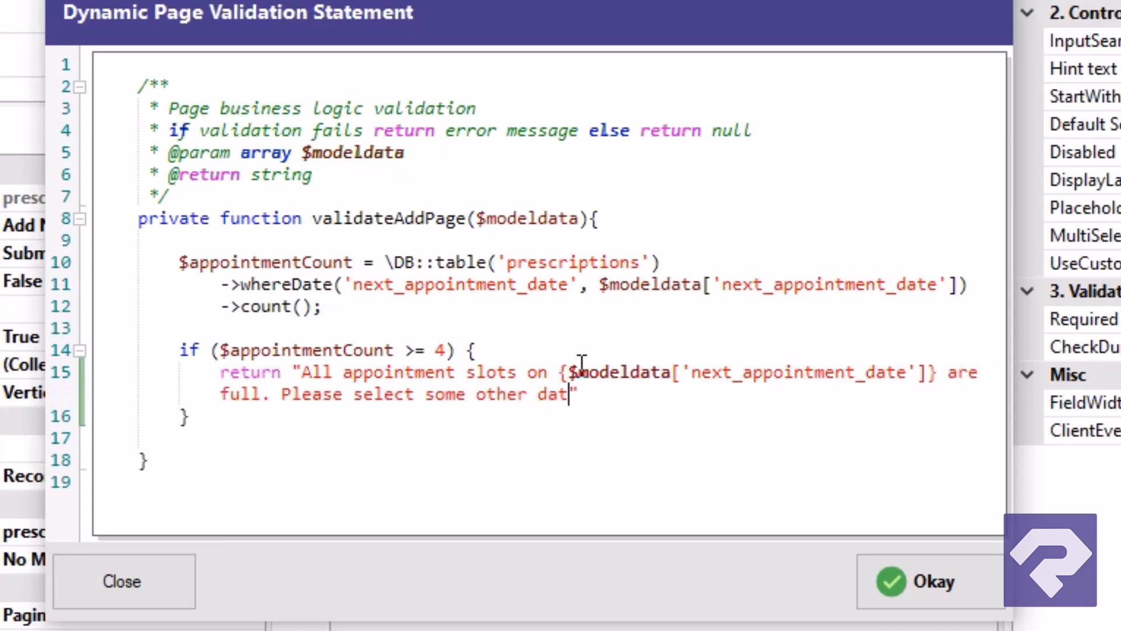
text(e.";)
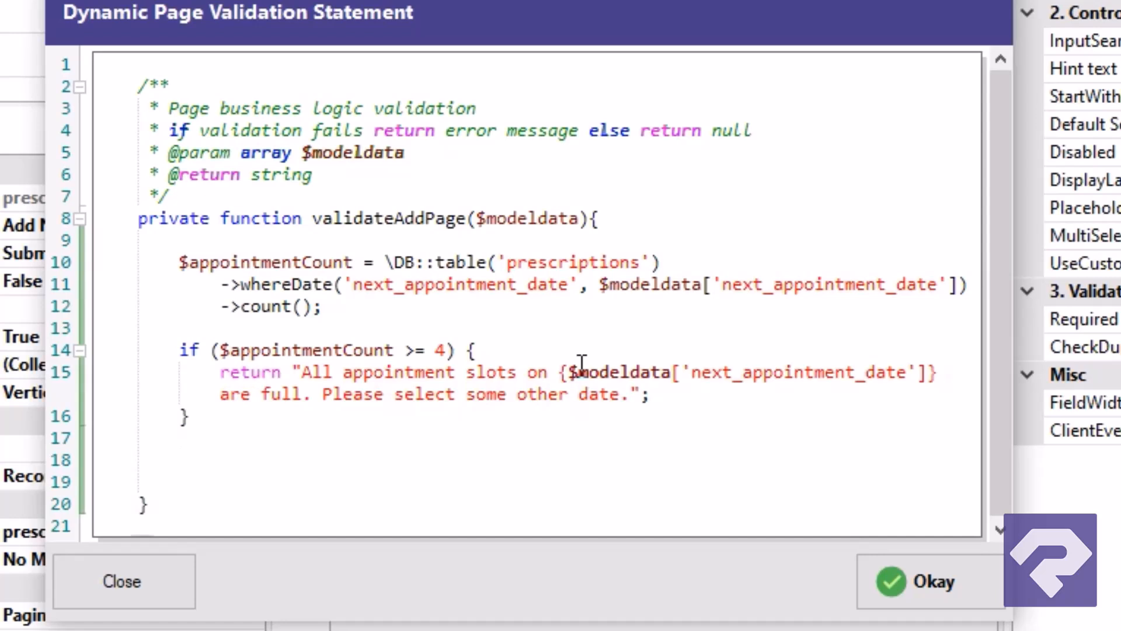
- Otherwise return null, and apply the validation code to the add page
text(return n)
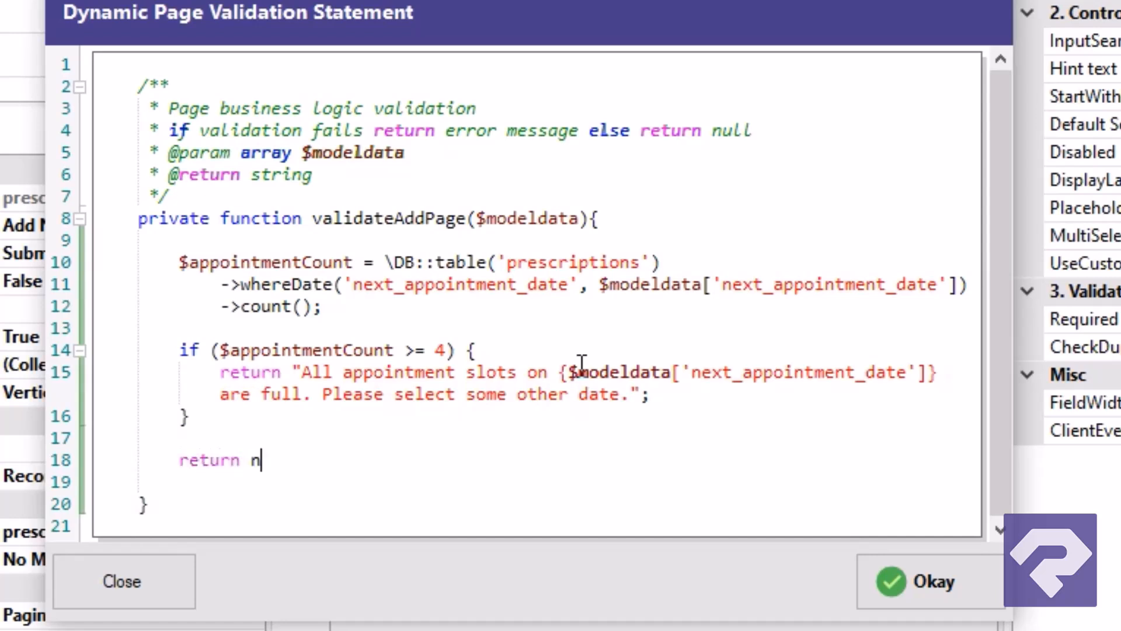
text(ull;)
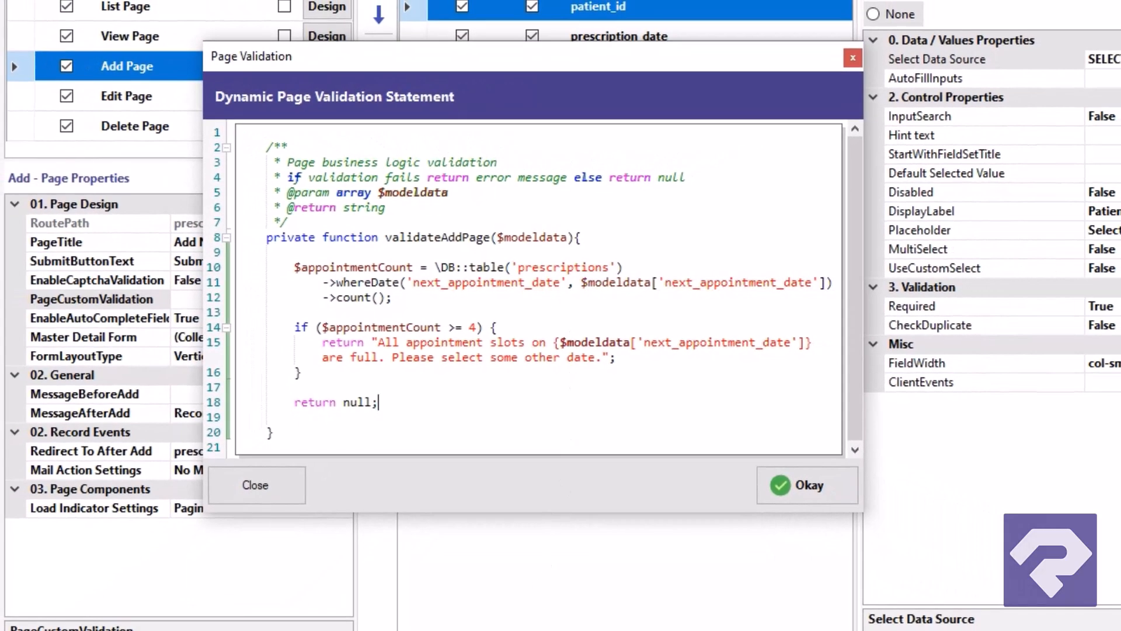
mouse_move(806, 485)
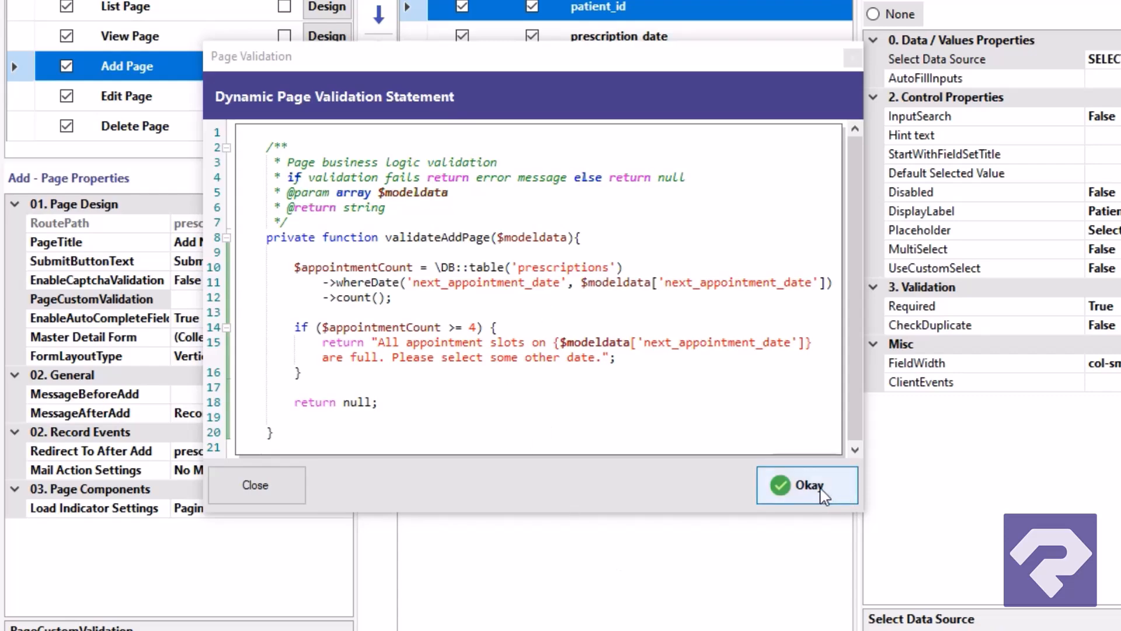
click(807, 484)
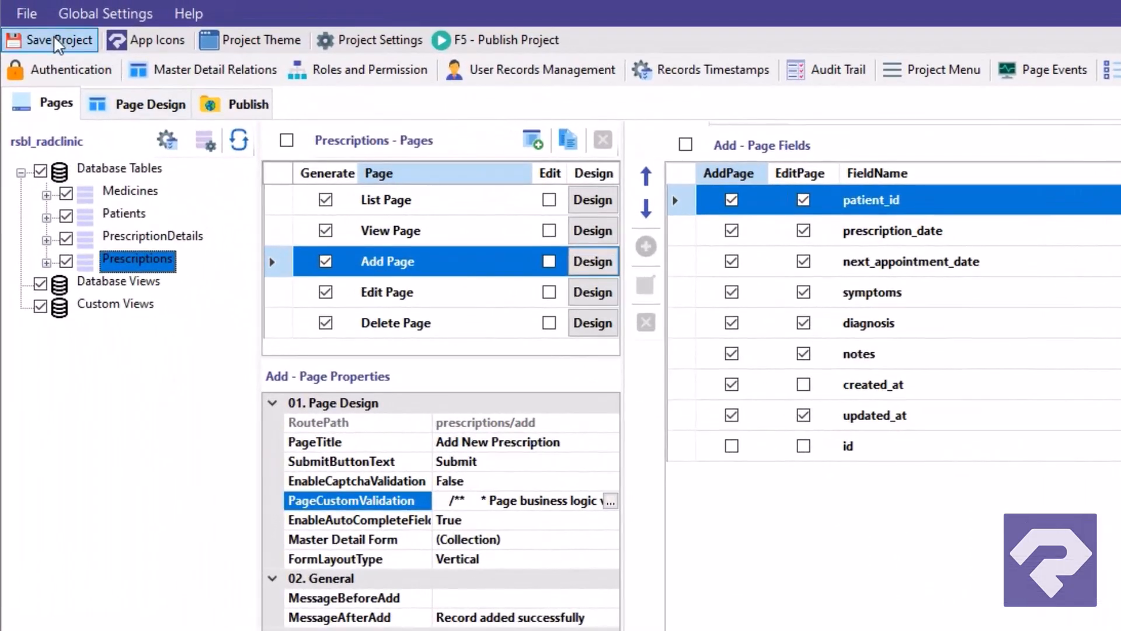
mouse_move(497, 40)
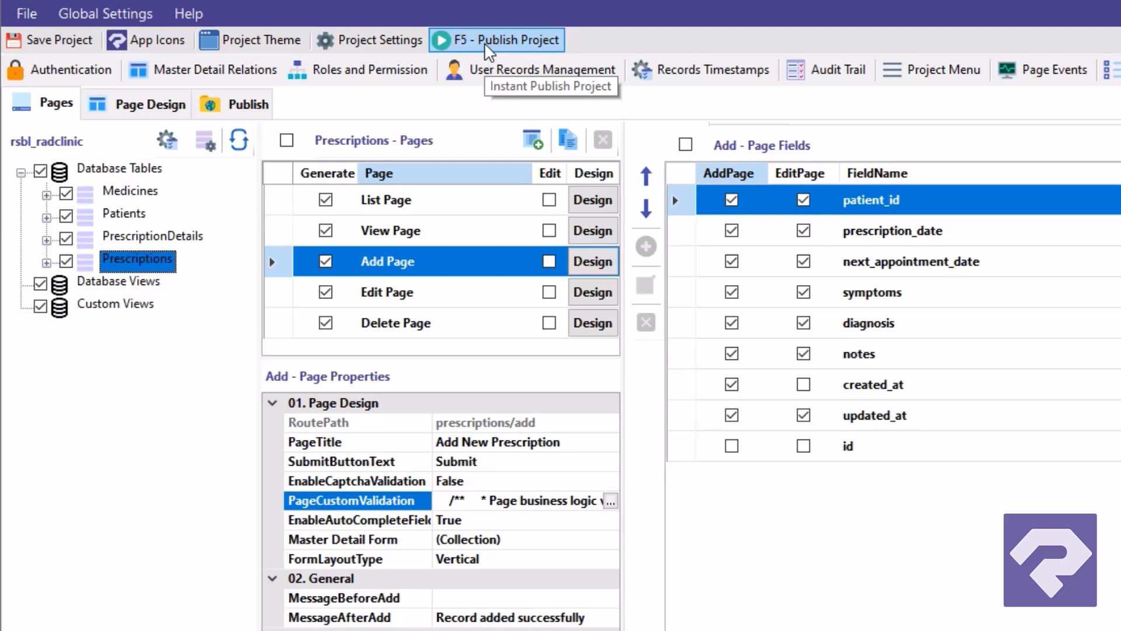
- Publish the project so the new validation goes live
click(870, 199)
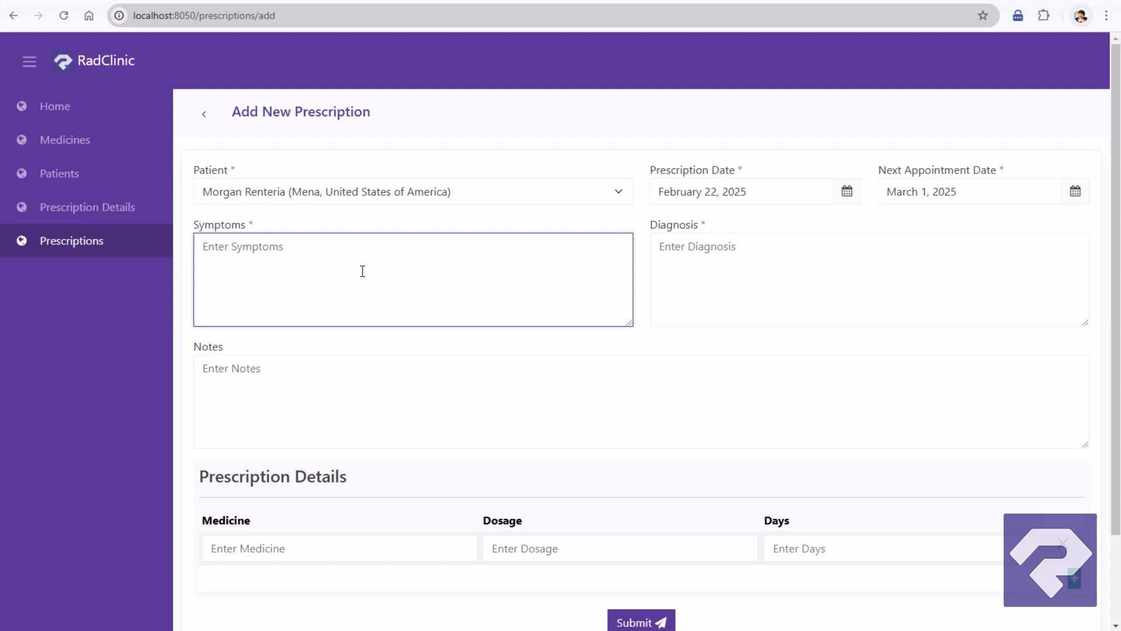
- Enter 'Test Symptoms', 'Test Diag' and a 7-day medicine line on the new prescription
text(Test Symptoms)
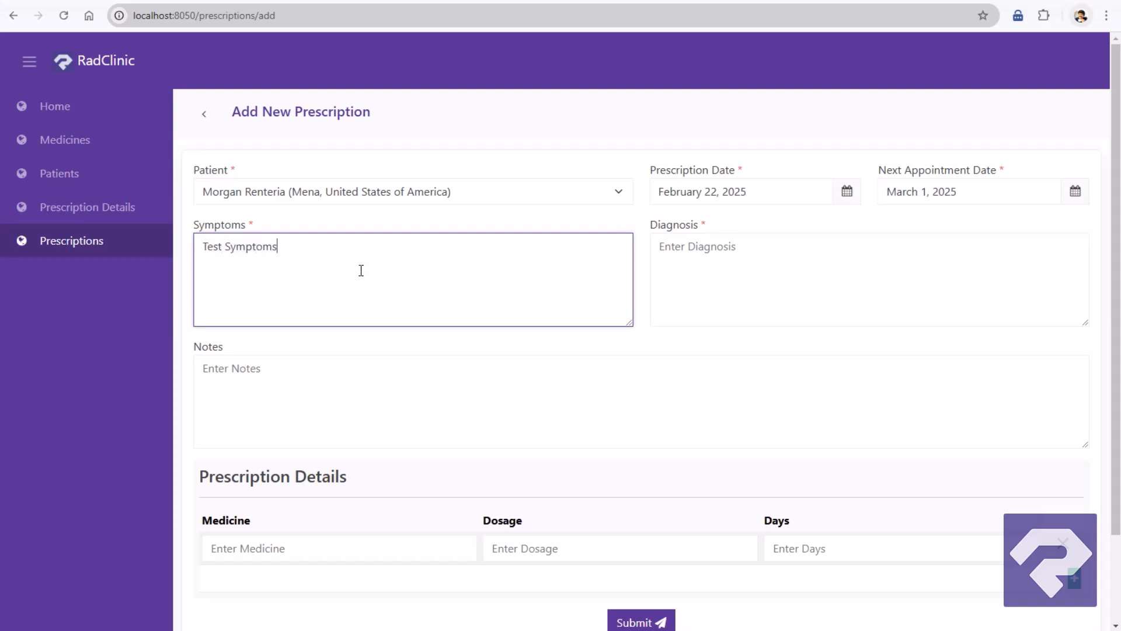
text(Test Diagnosis.)
click(641, 400)
text(Some notes for reference.)
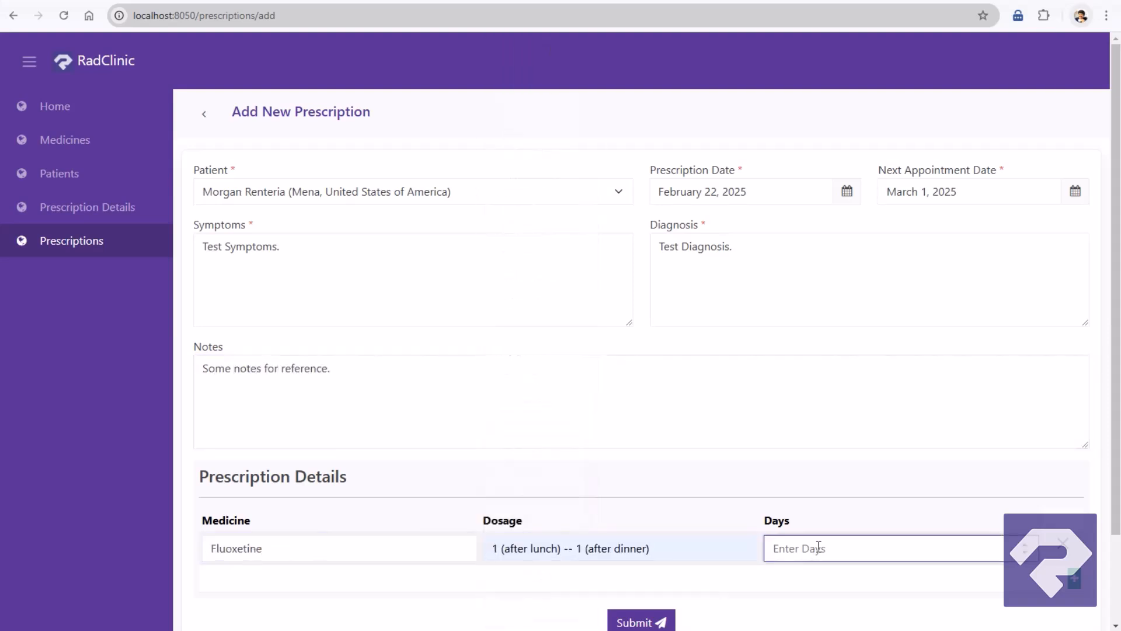
text(7)
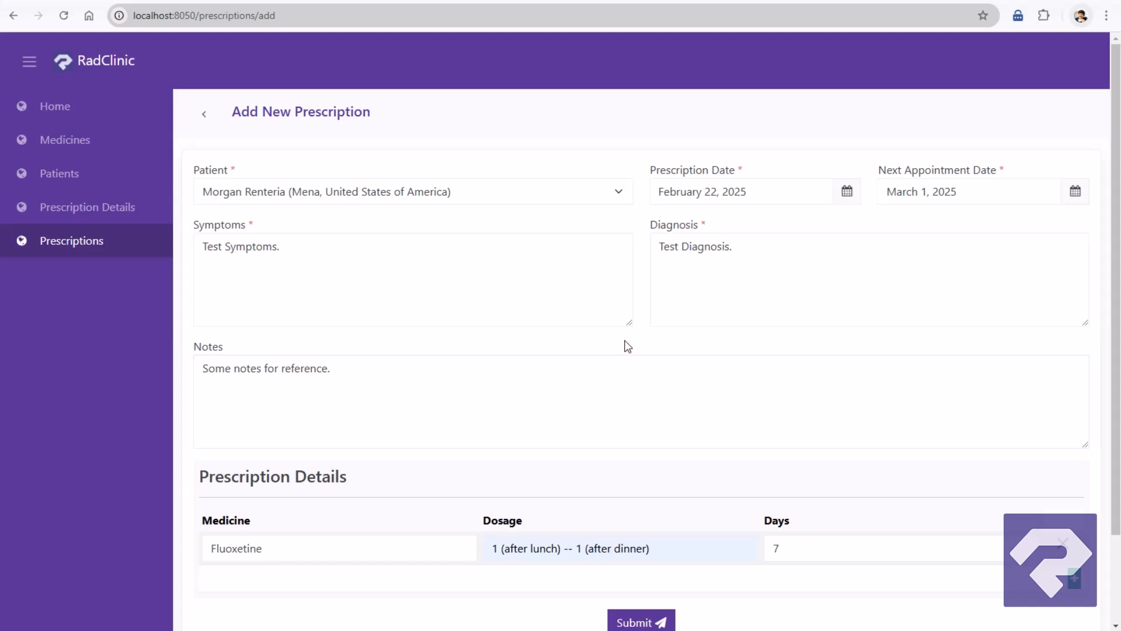
mouse_move(643, 347)
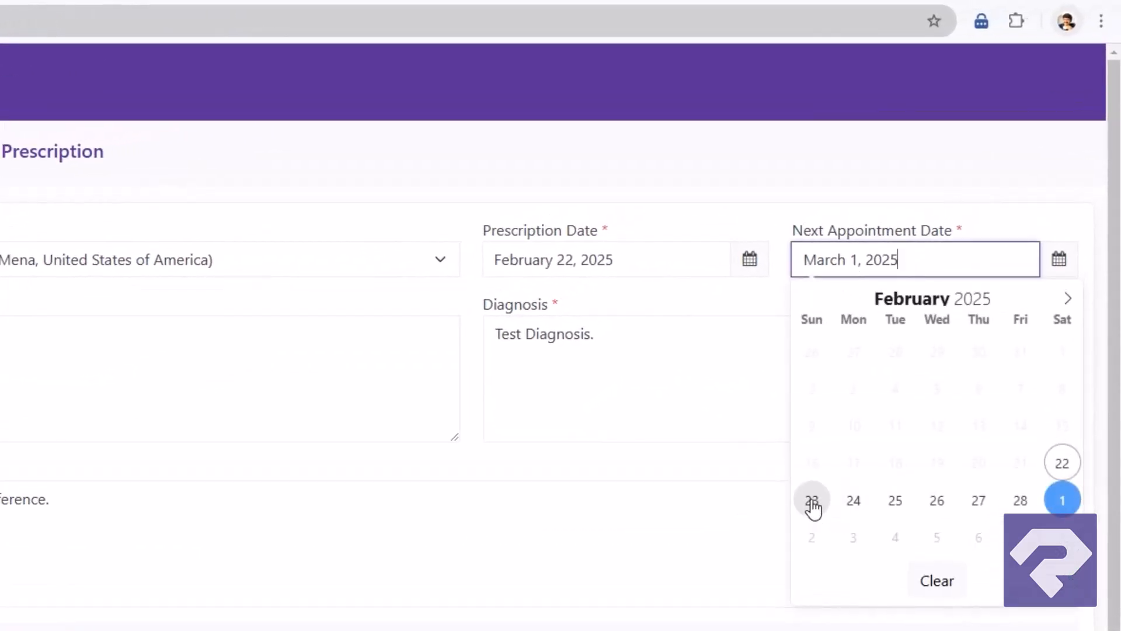
- Choose February 23 as the next appointment and submit, triggering the full-slots error
click(812, 500)
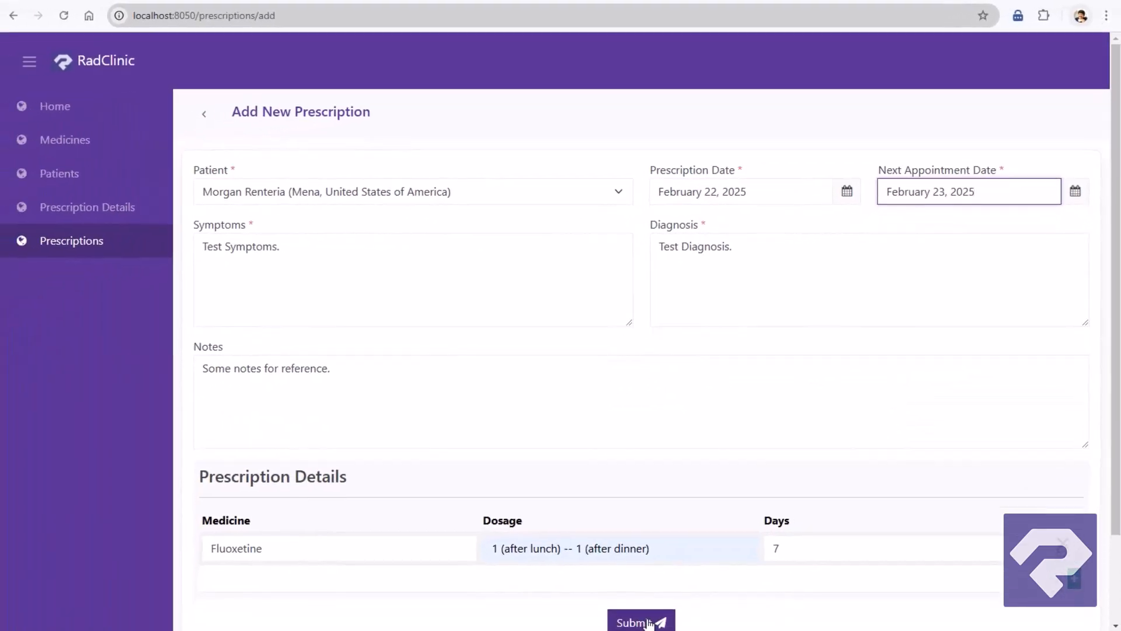
click(640, 620)
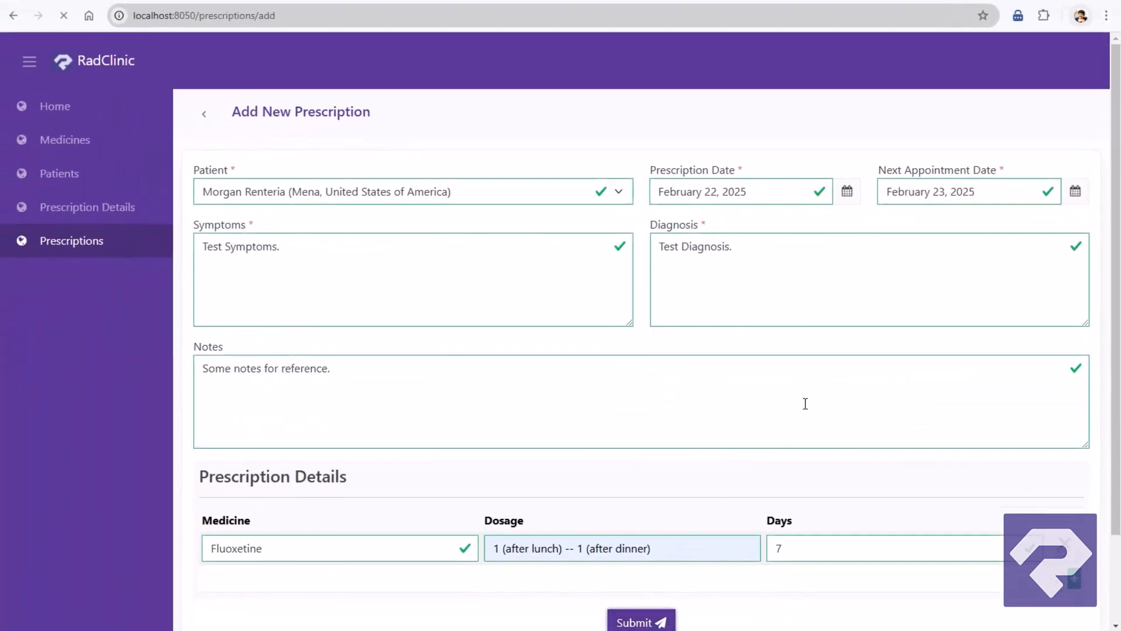
click(640, 620)
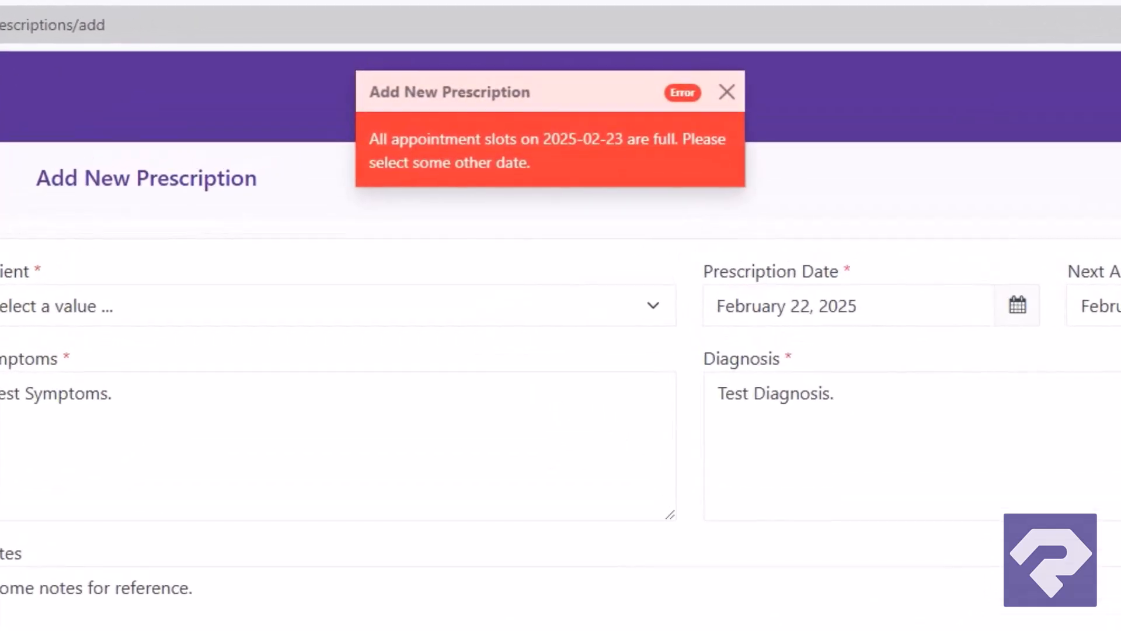
mouse_move(918, 571)
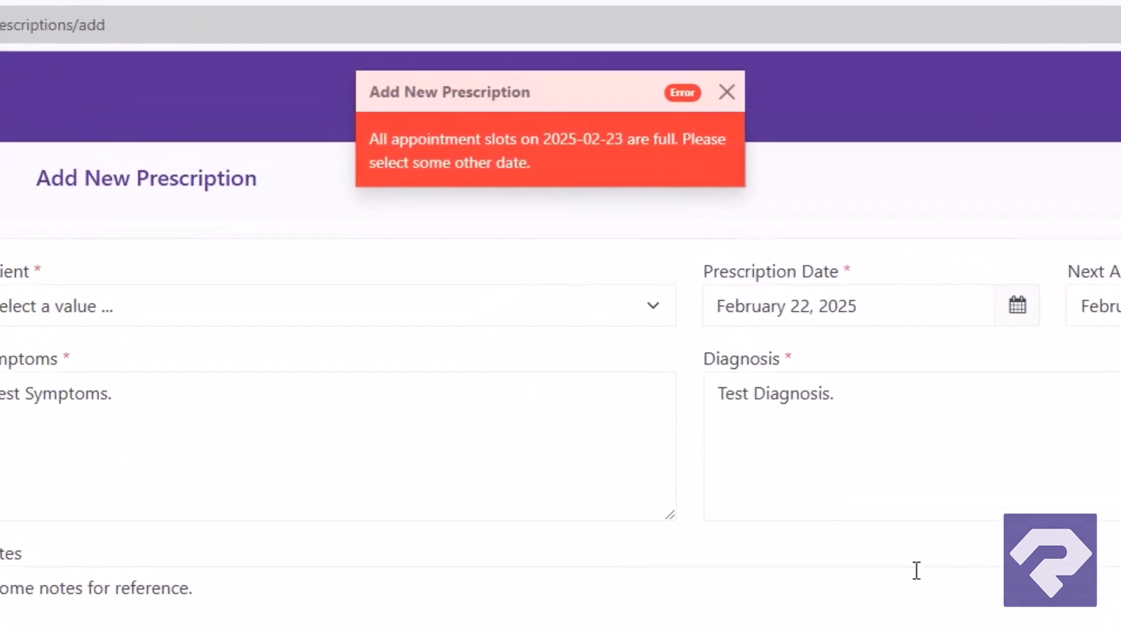
mouse_move(733, 186)
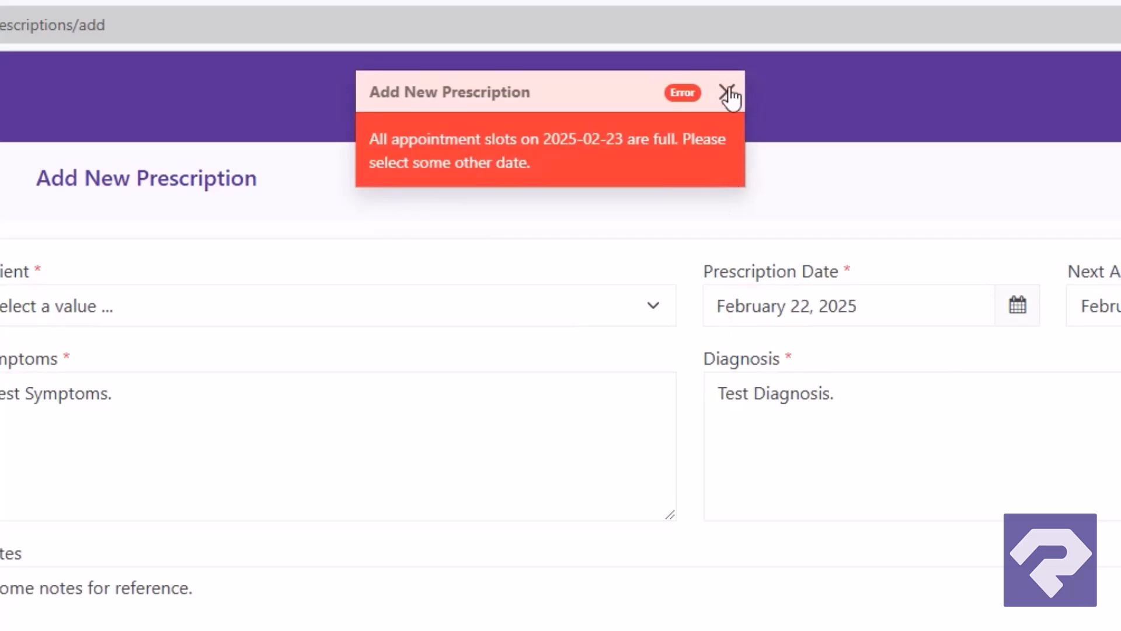
- Dismiss the error, change the next appointment to February 26 and submit again
click(728, 94)
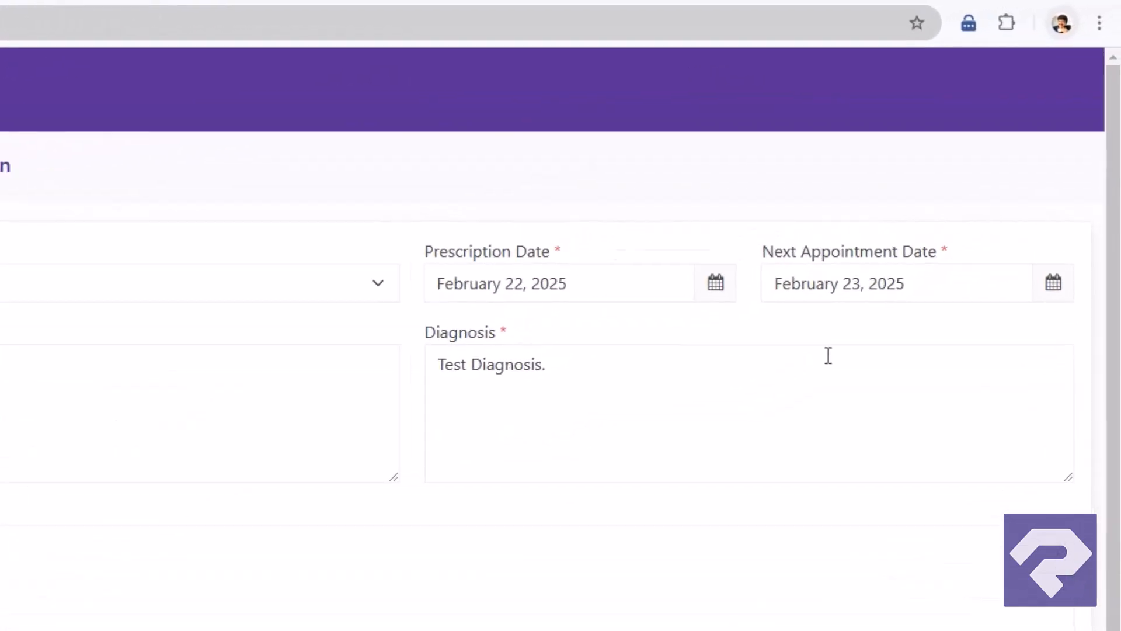
click(1051, 283)
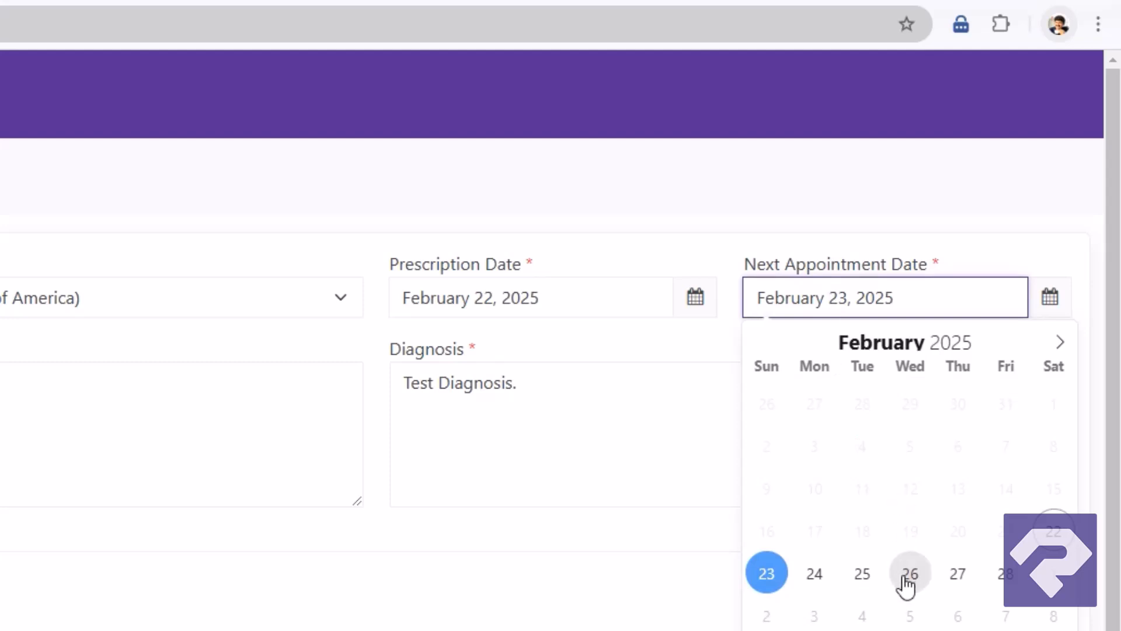
click(909, 572)
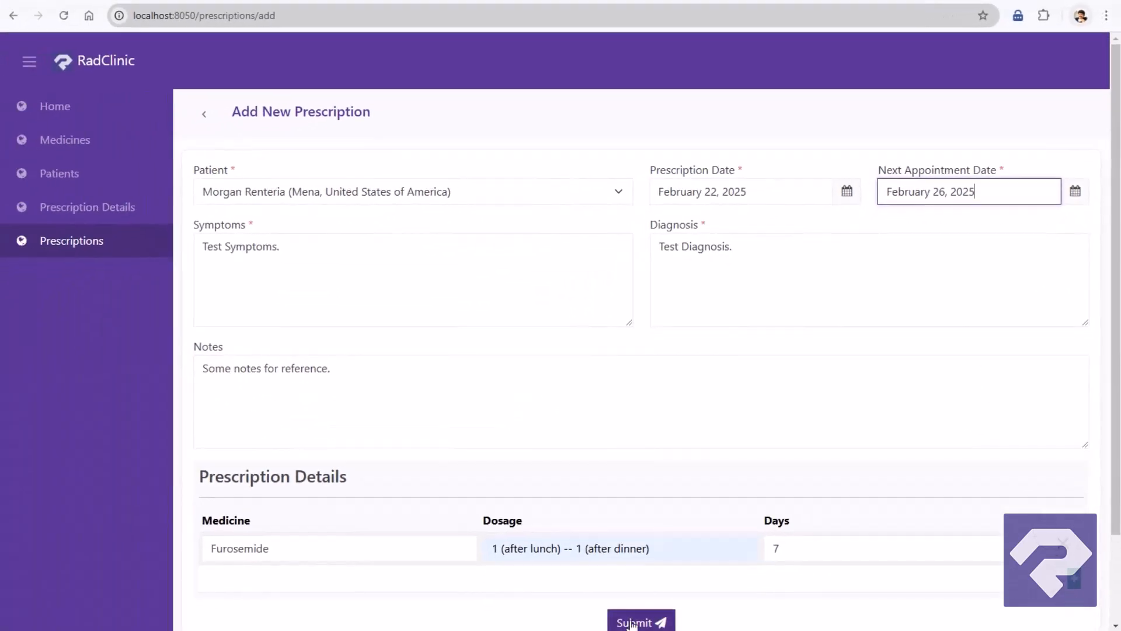
click(639, 621)
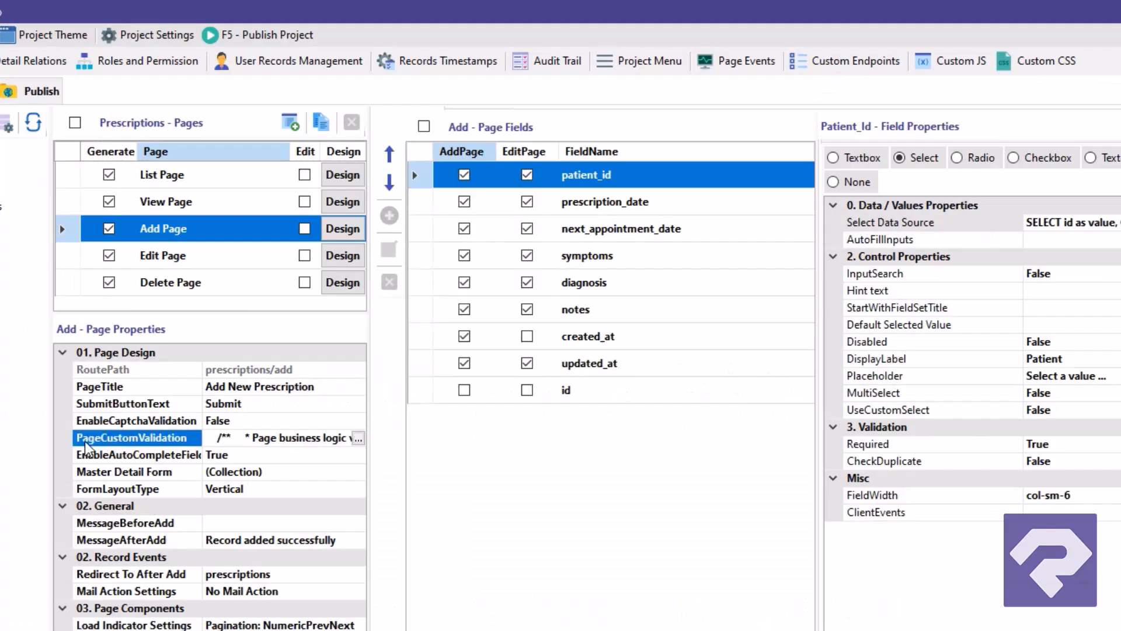
mouse_move(189, 451)
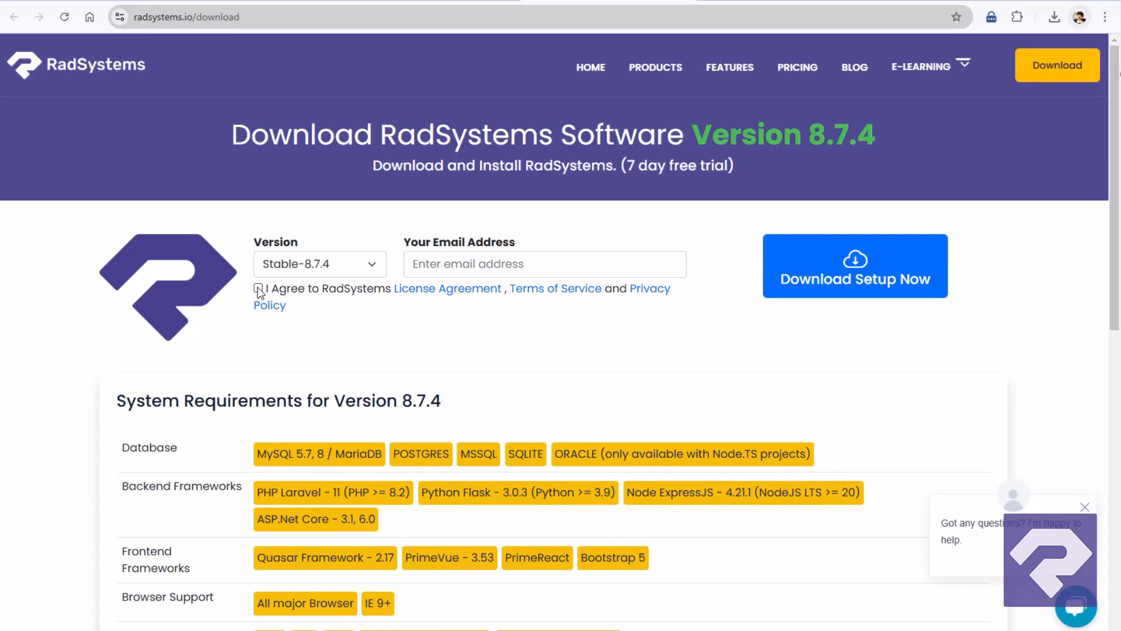
- Agree to the license terms and start the RadSystems setup download
click(261, 288)
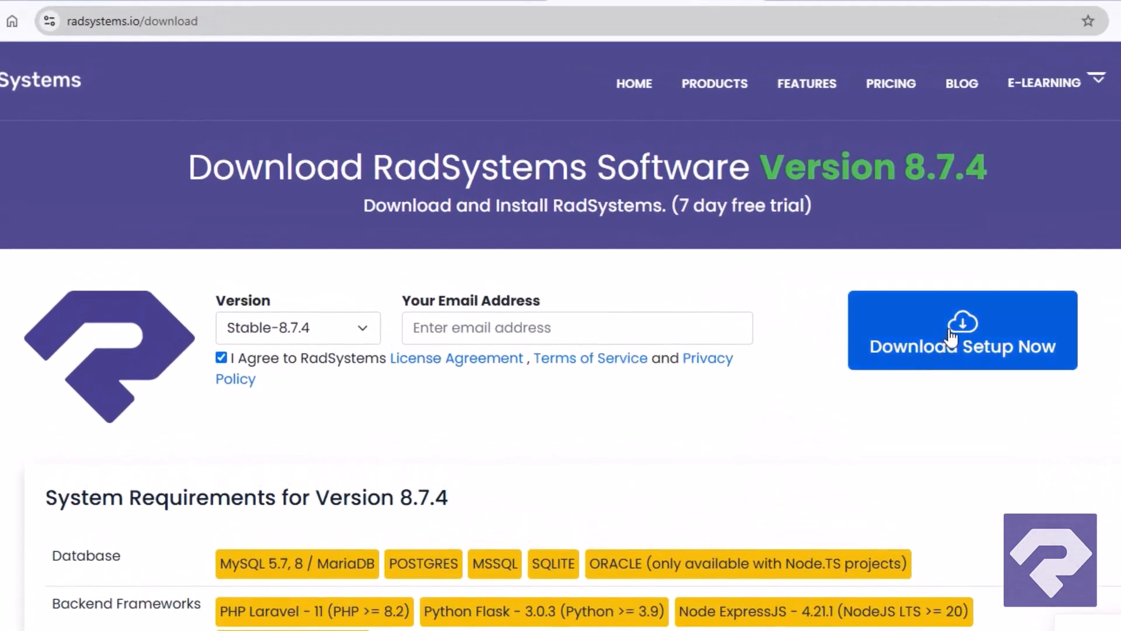
mouse_move(917, 346)
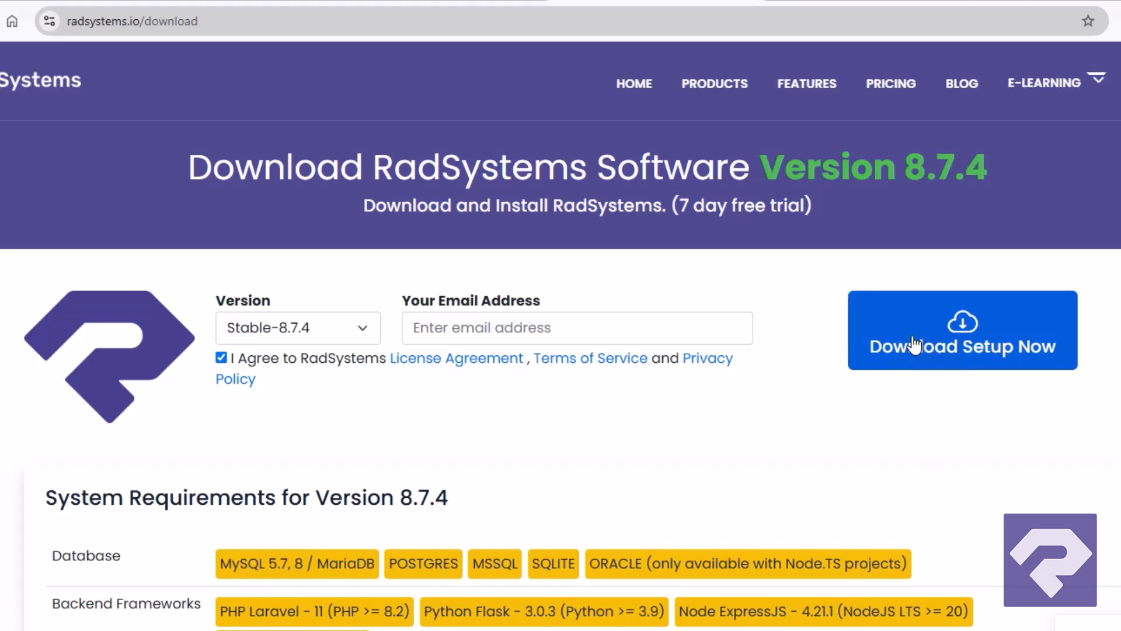
click(890, 84)
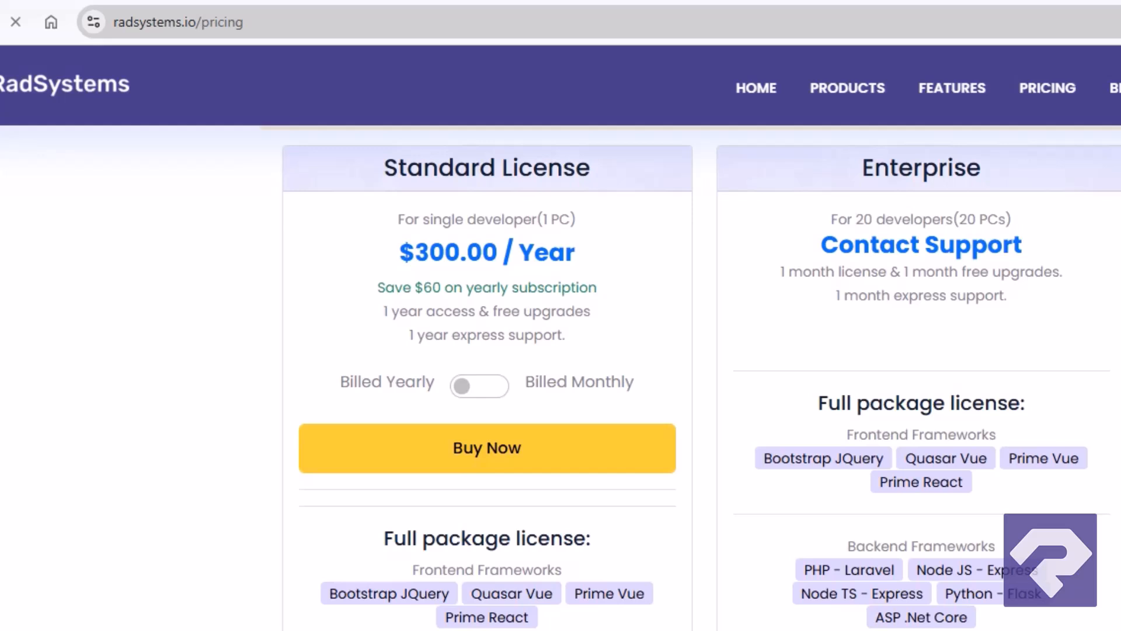
mouse_move(543, 307)
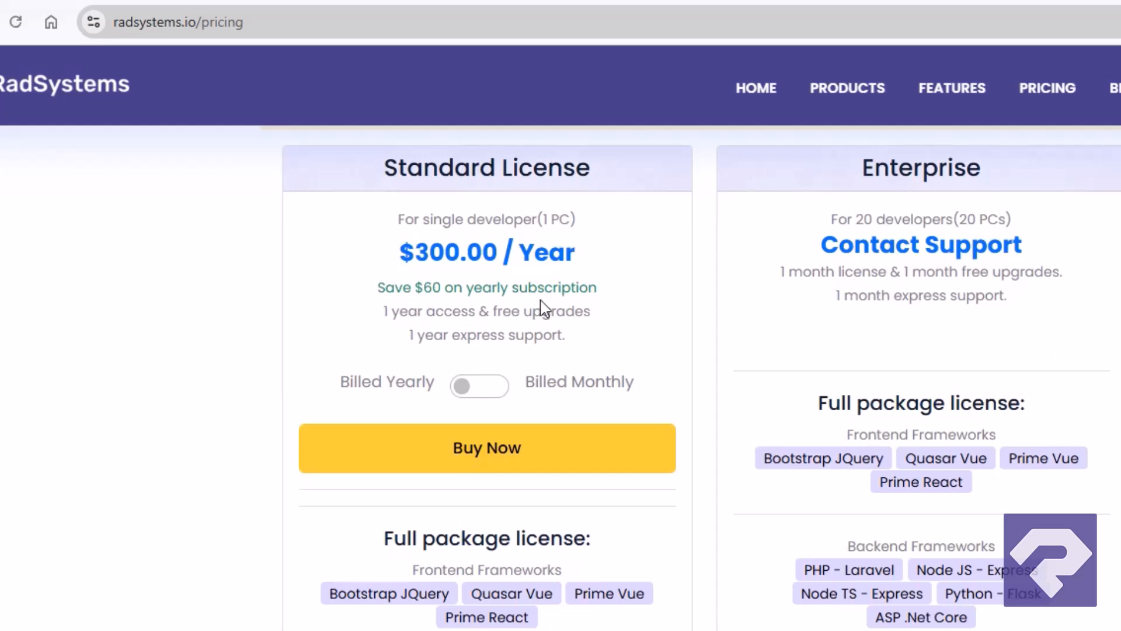
mouse_move(746, 523)
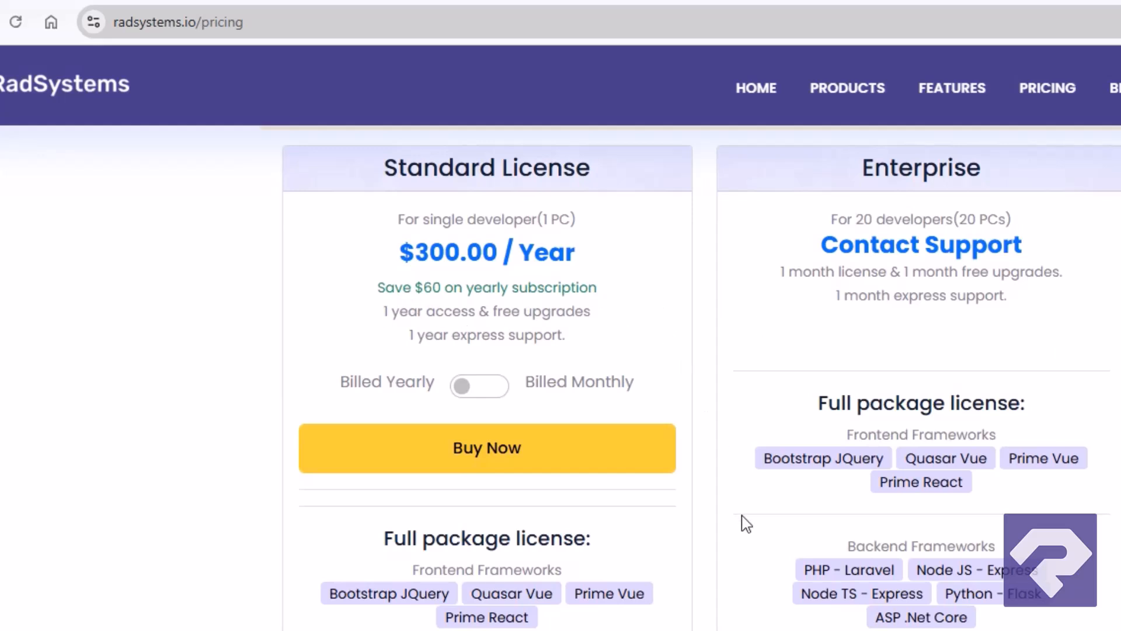